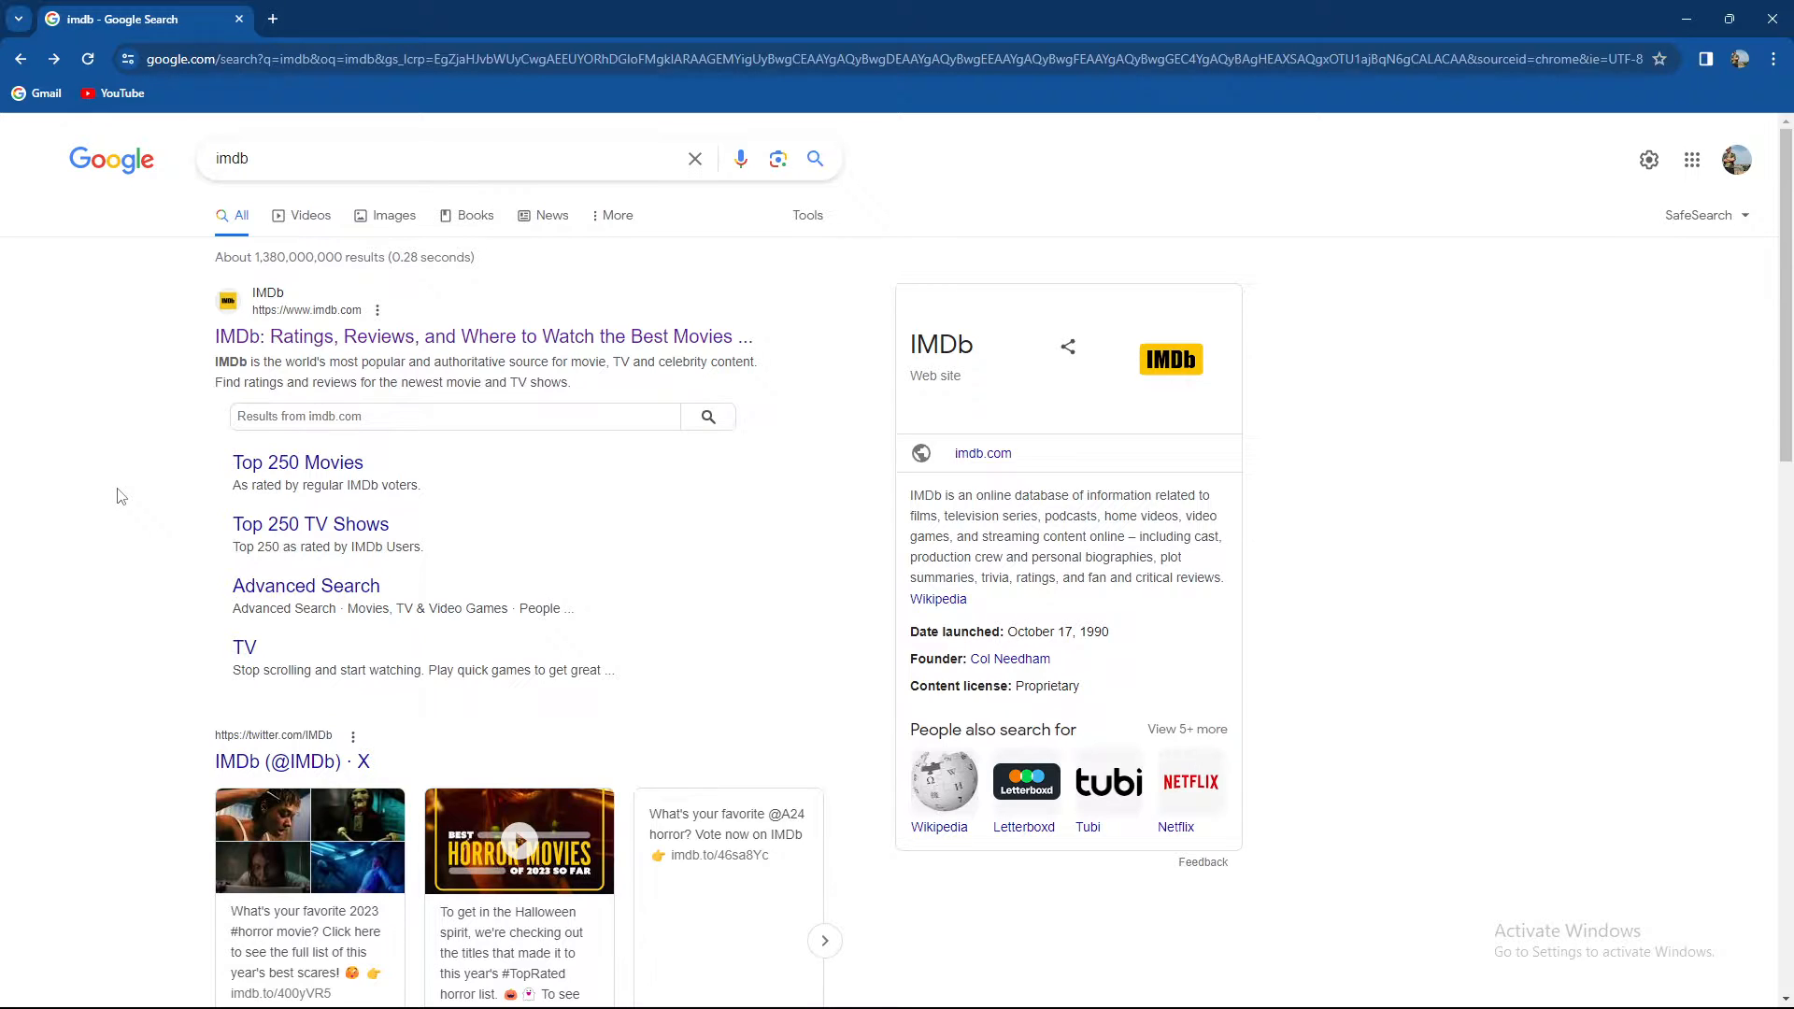
mouse_move(52, 224)
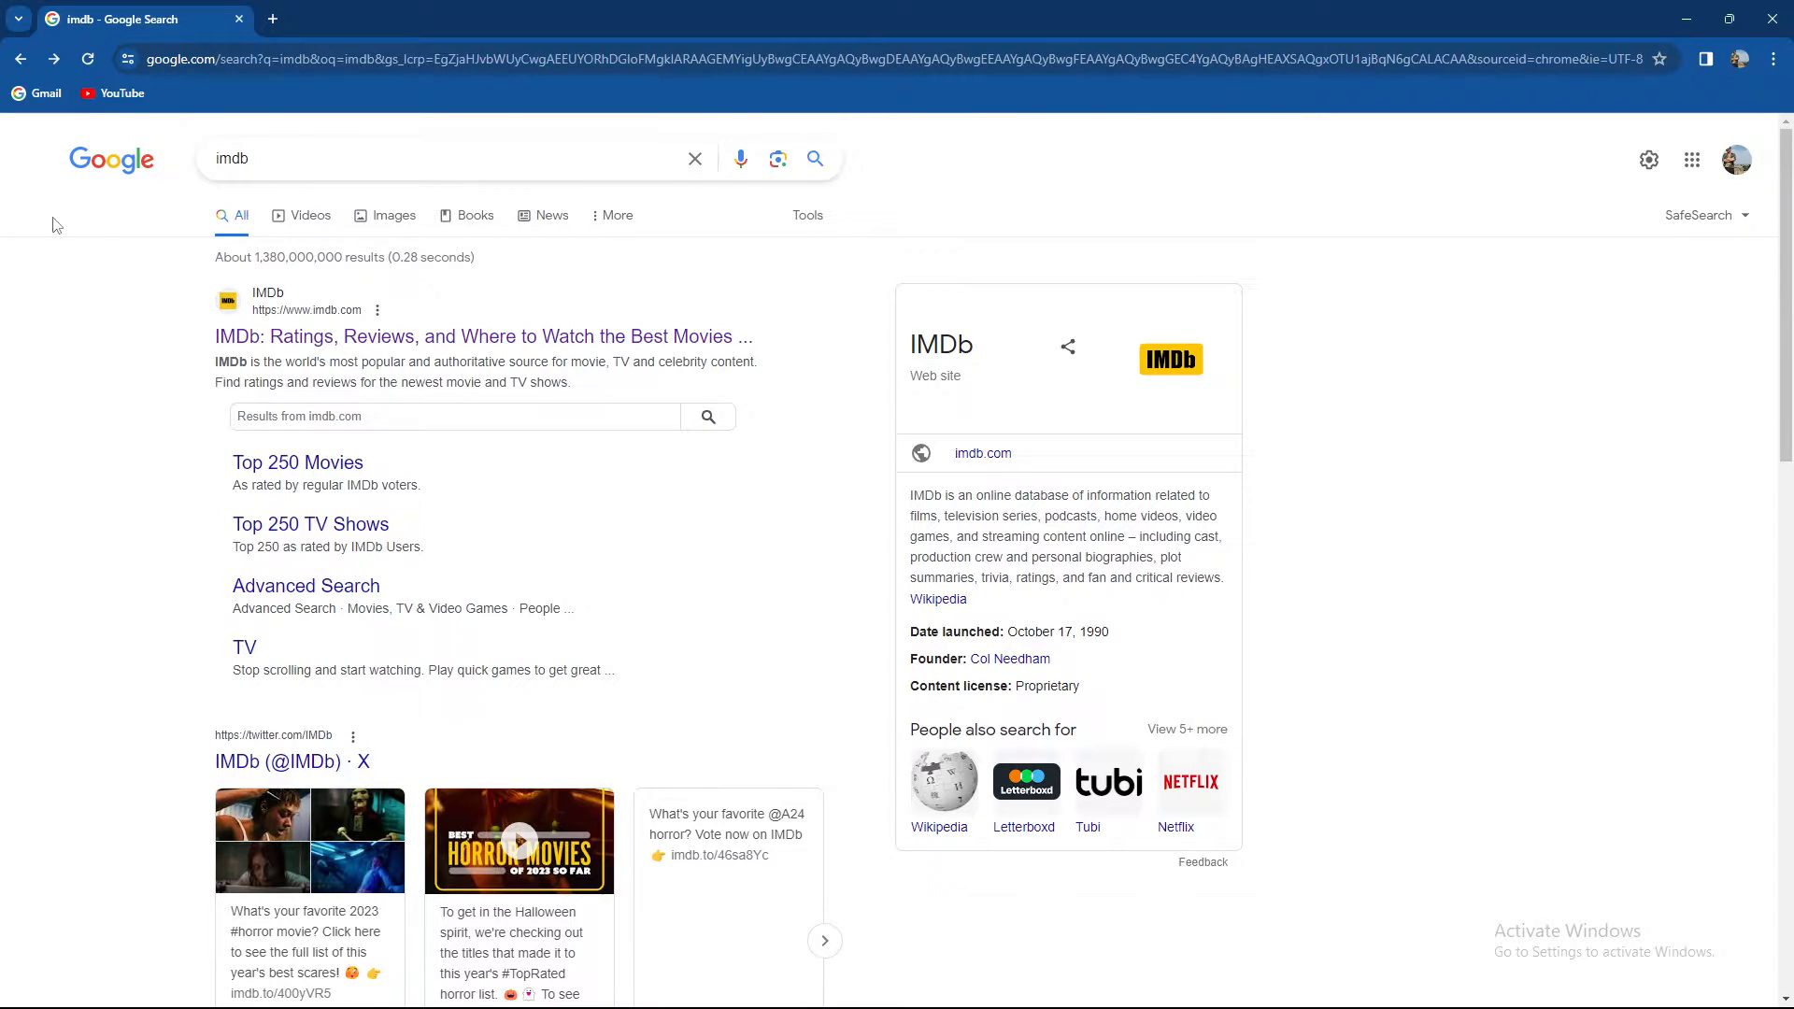
Follow the 'IMDb: Ratings, Reviews, and Where to Watch the Best Movies' result to the IMDb site
click(482, 336)
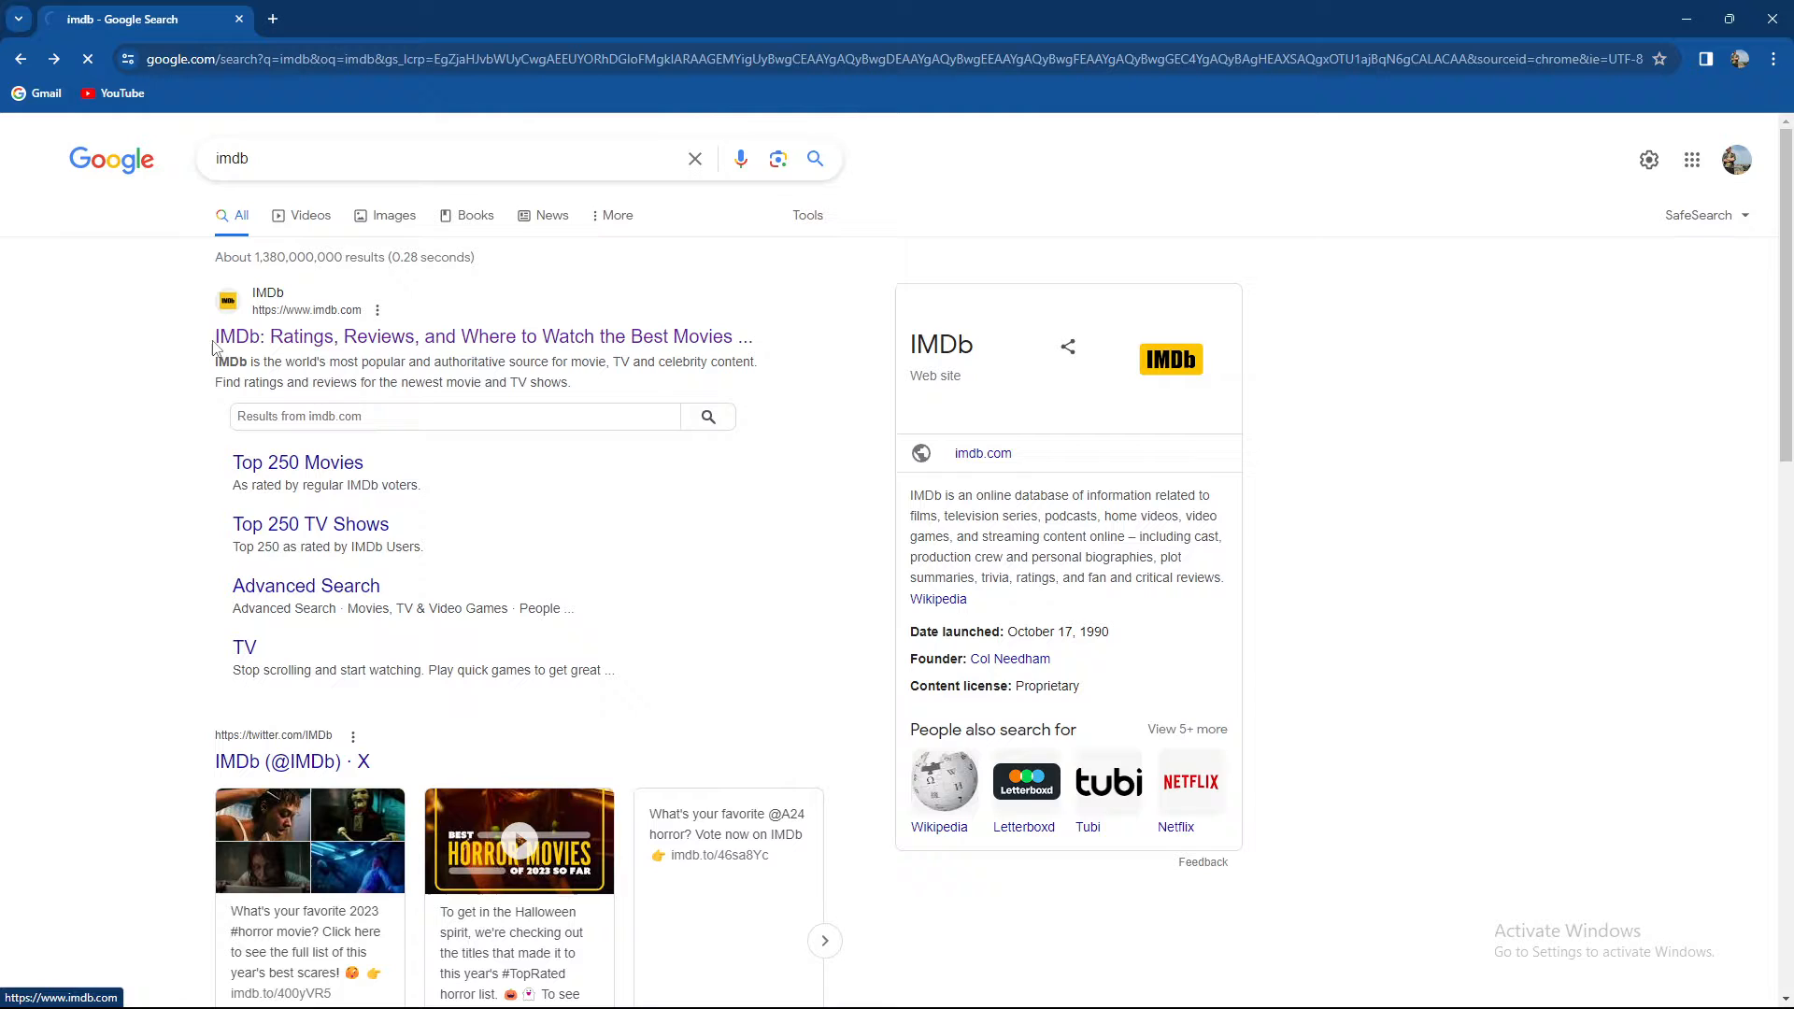
click(482, 336)
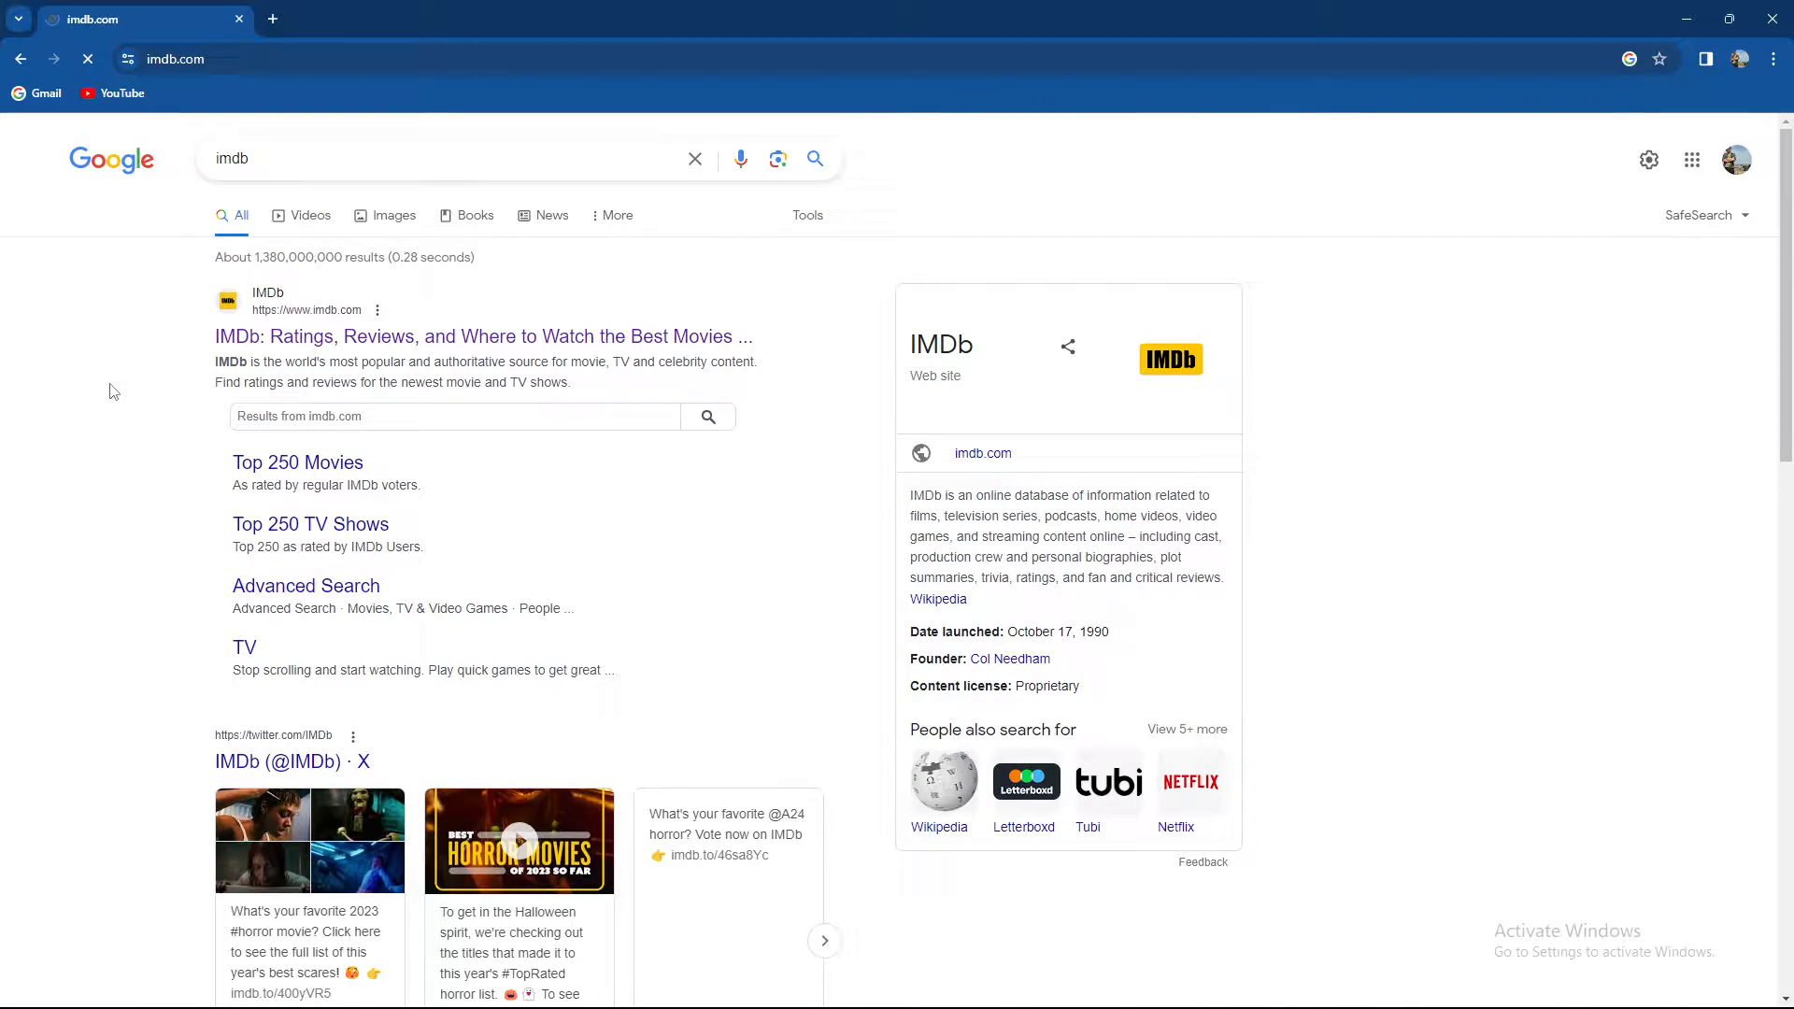
click(482, 336)
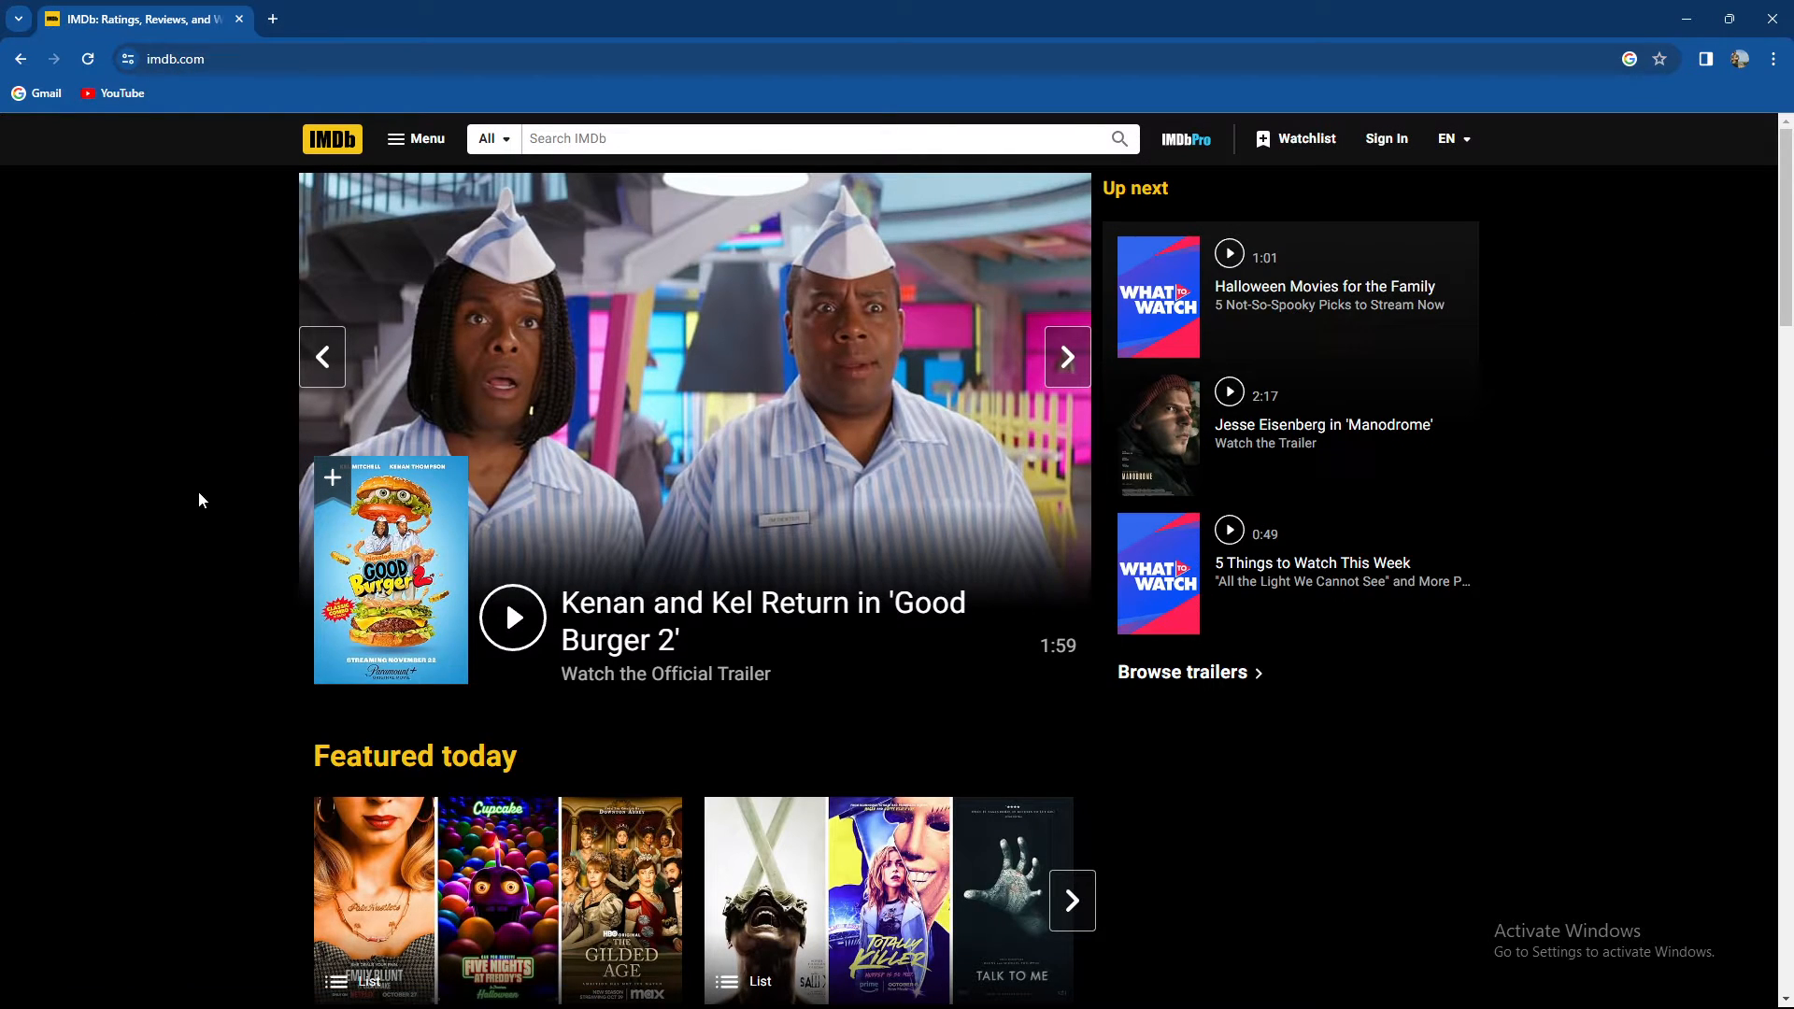
scroll(down, 3)
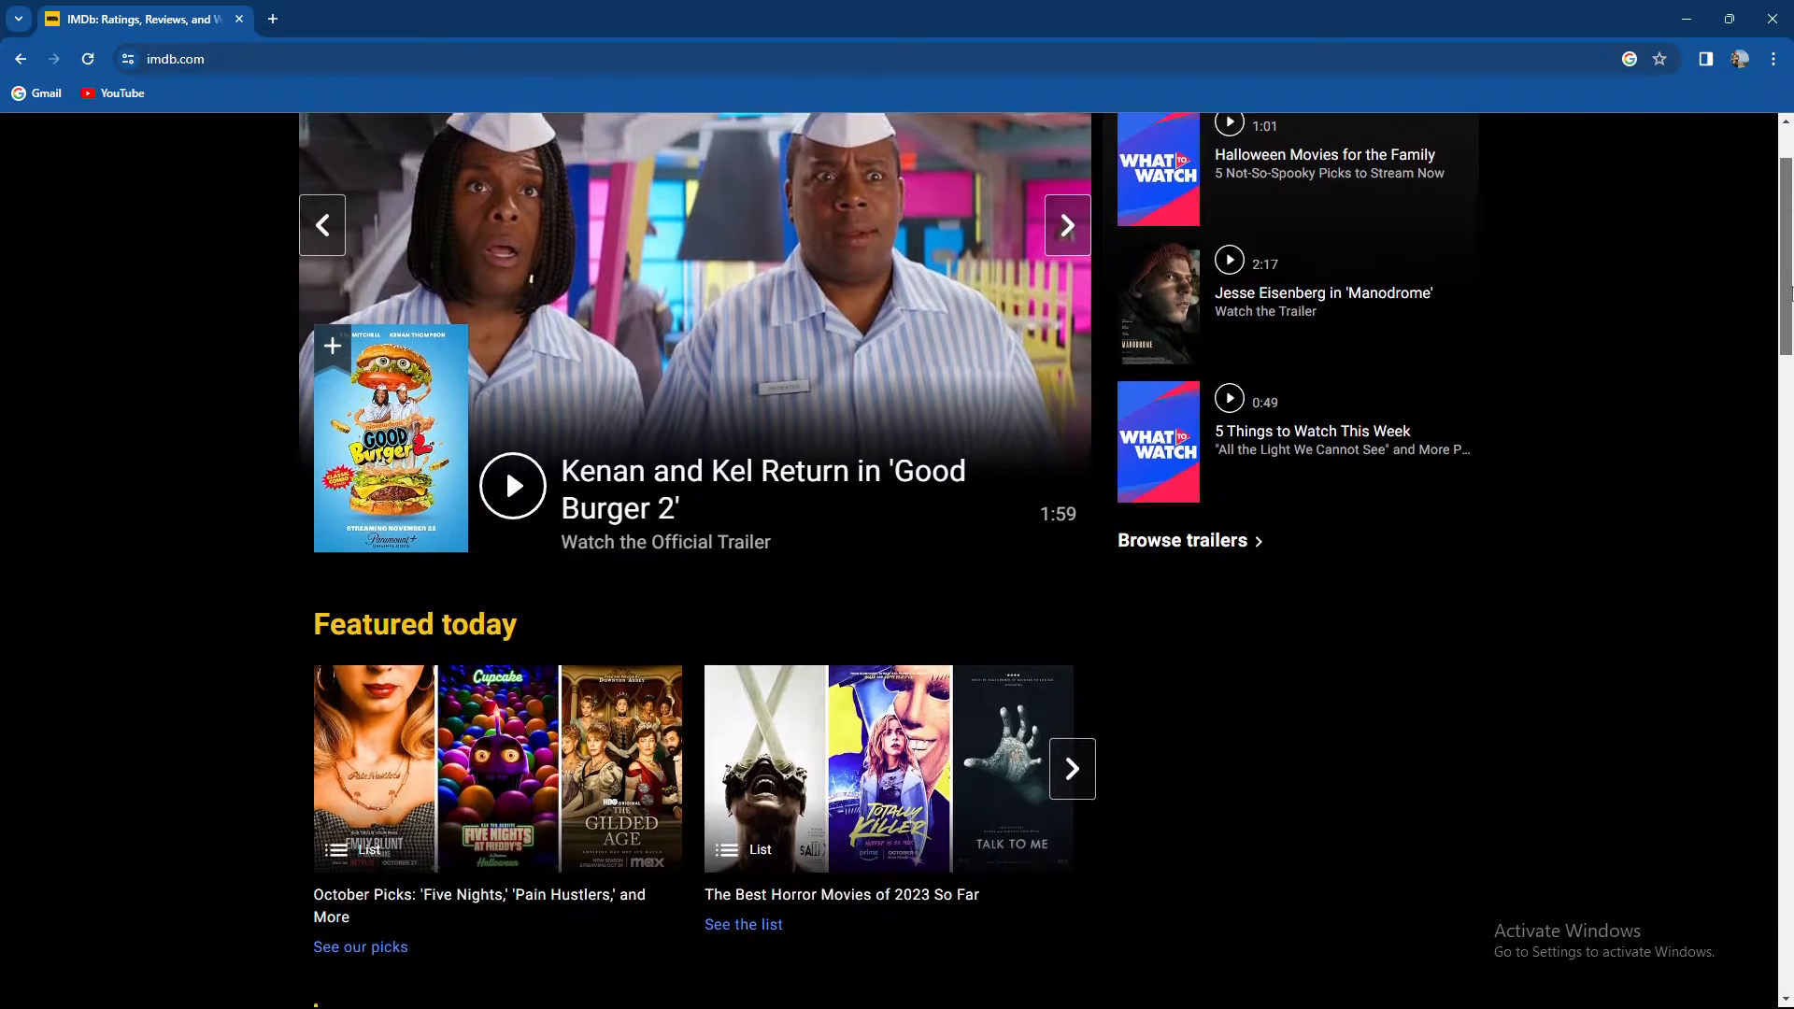
scroll(down, 3)
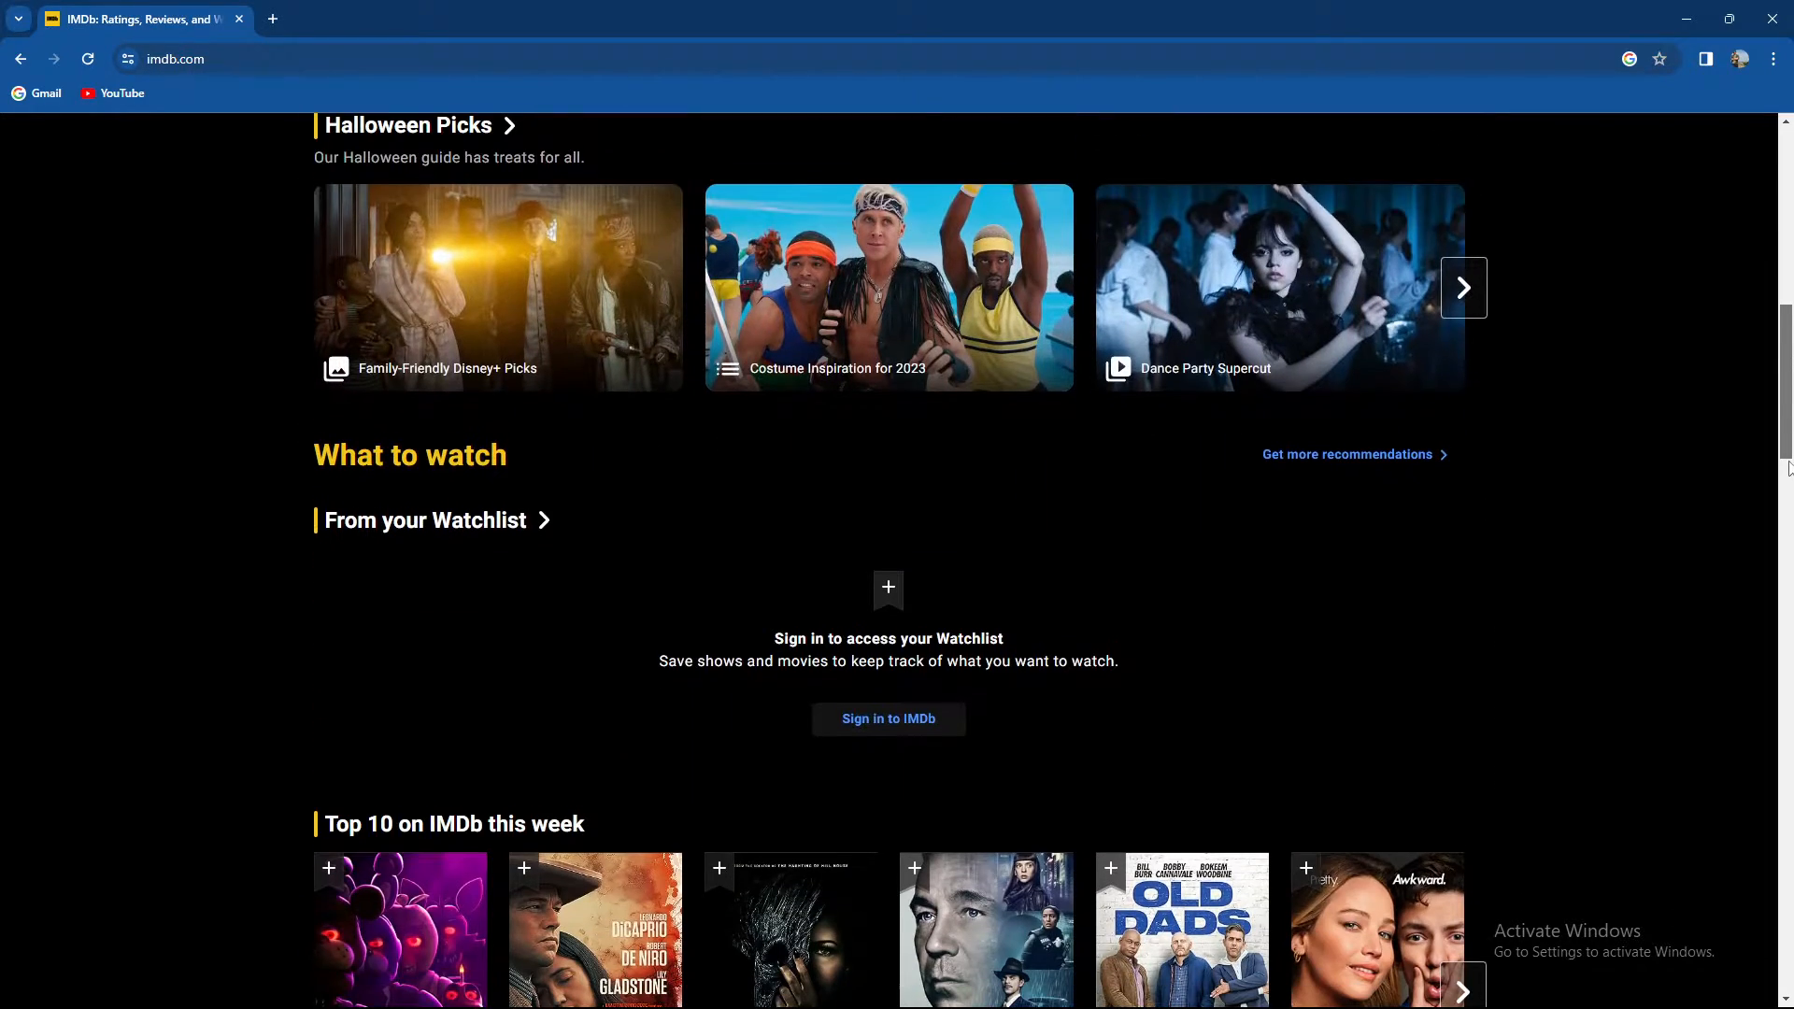
scroll(down, 3)
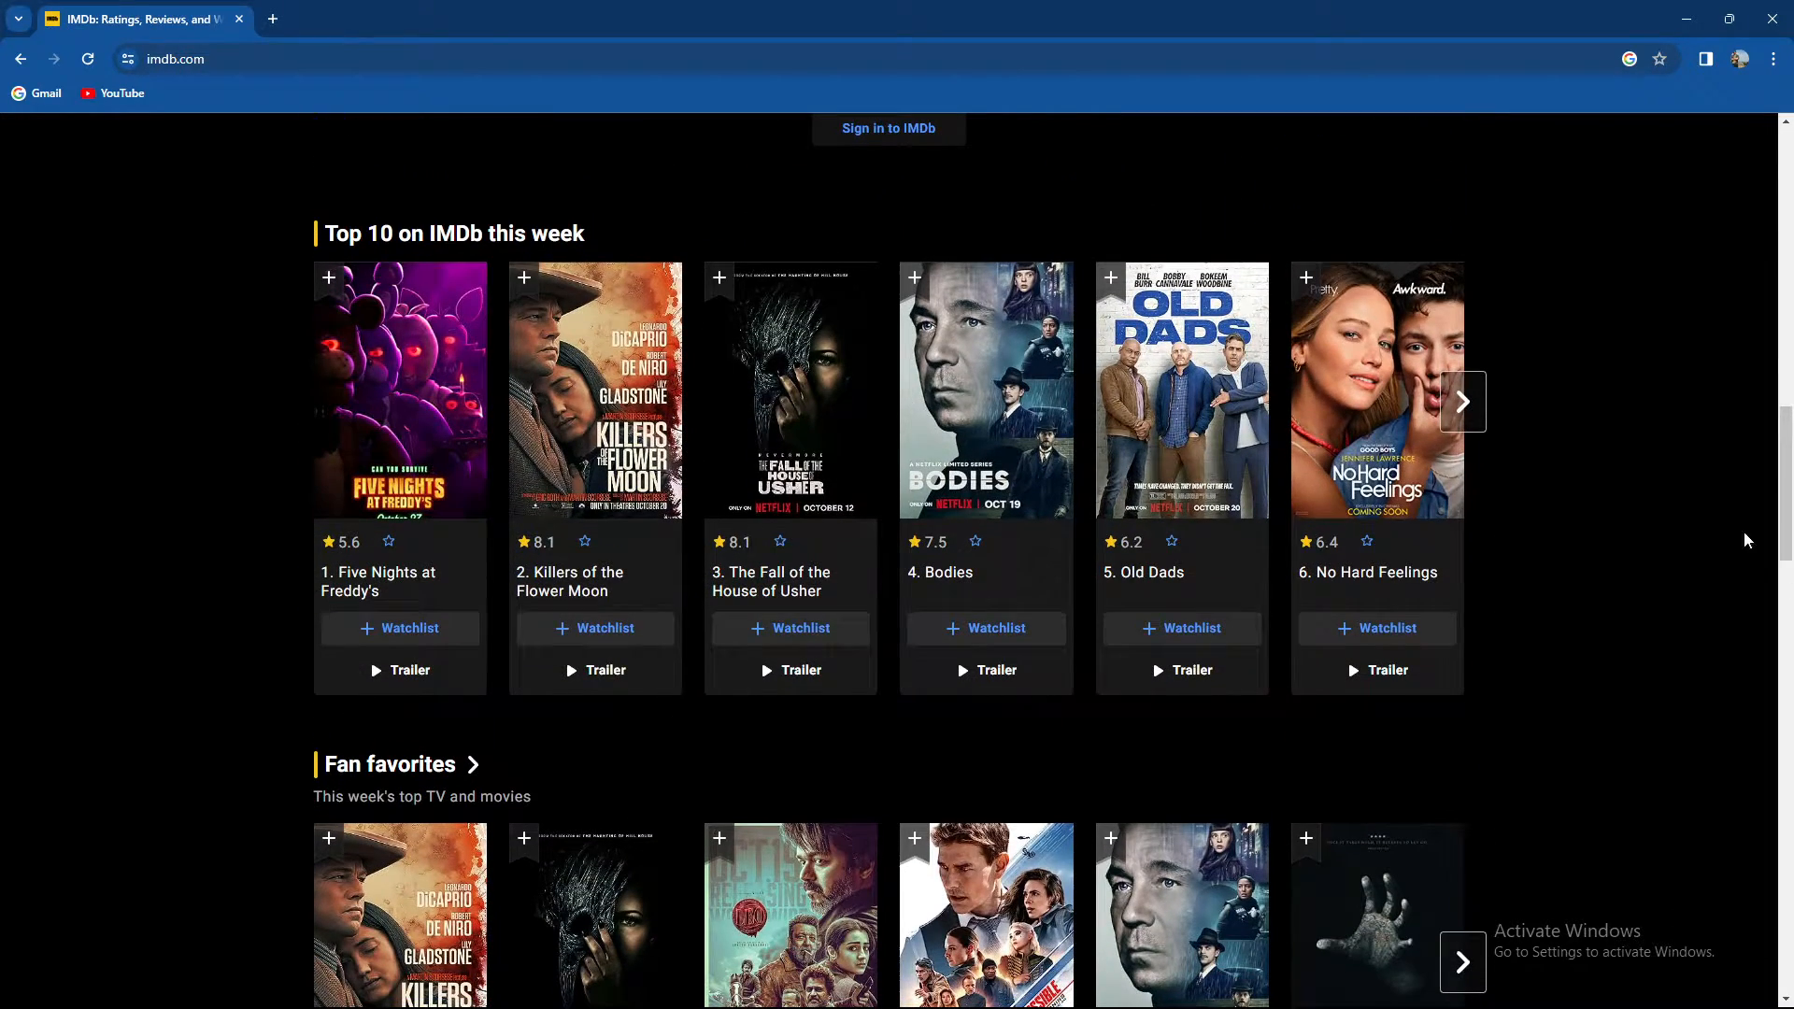
mouse_move(314, 400)
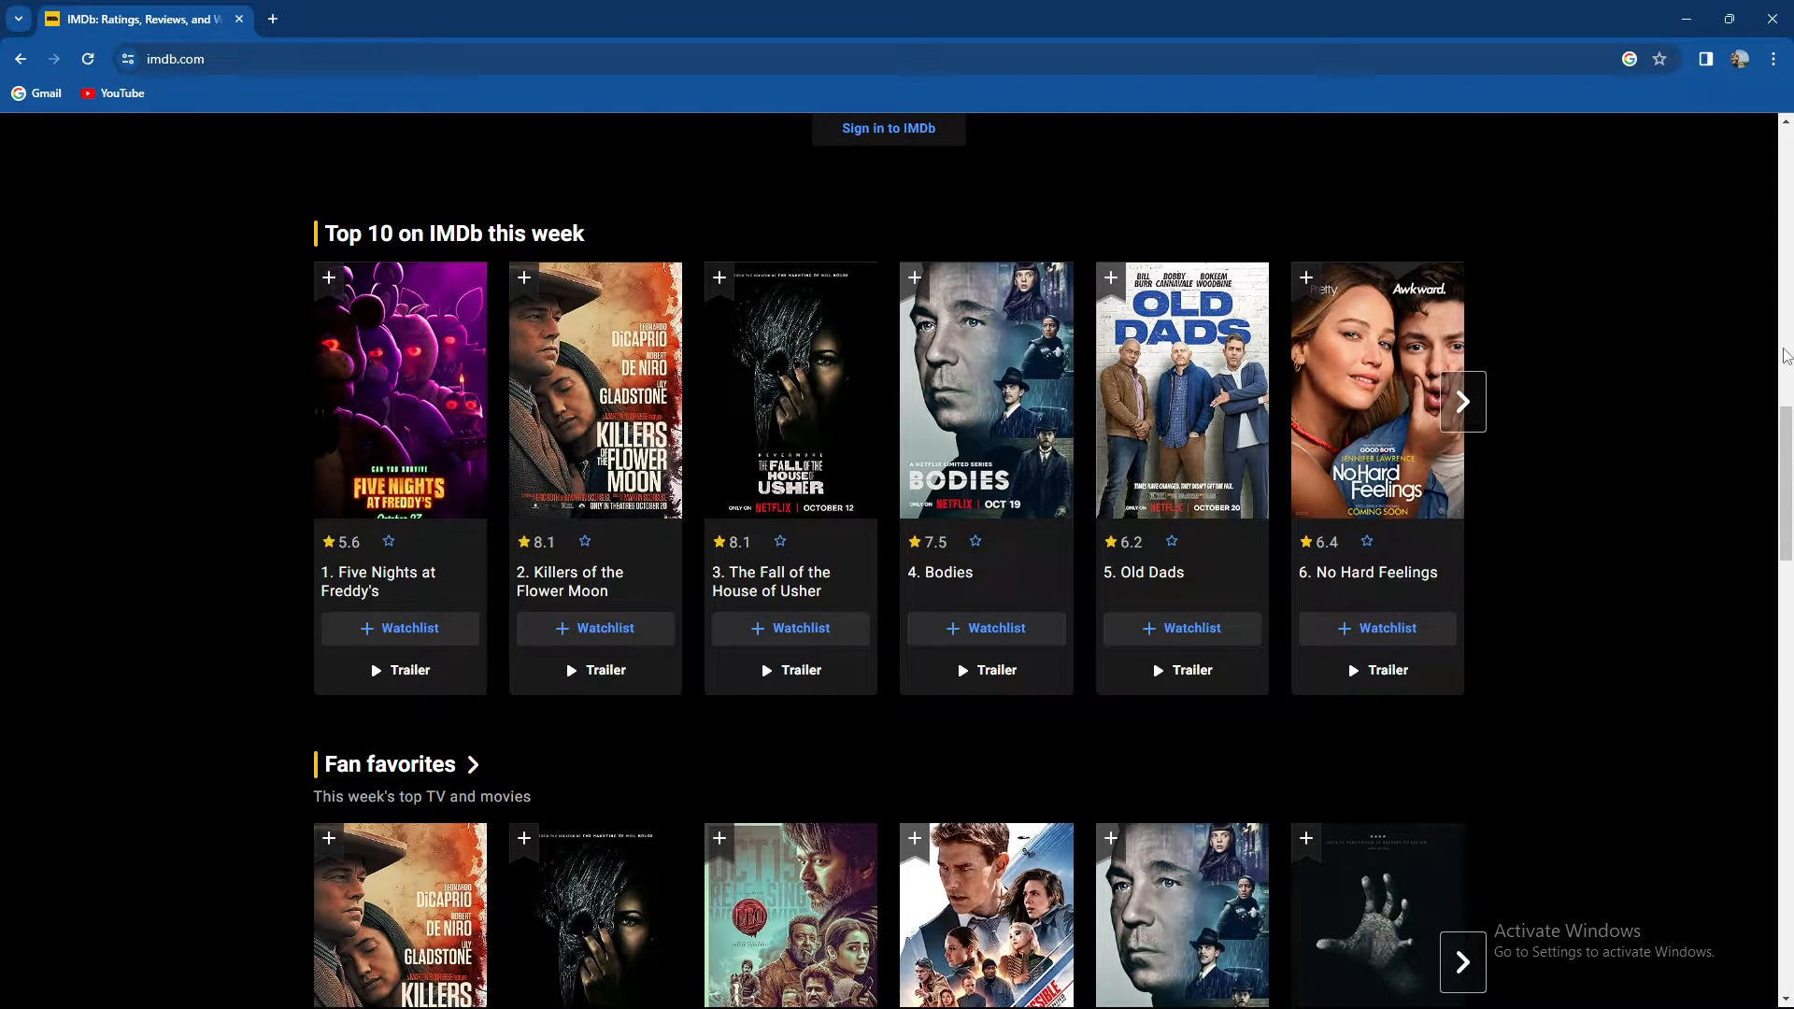
scroll(down, 3)
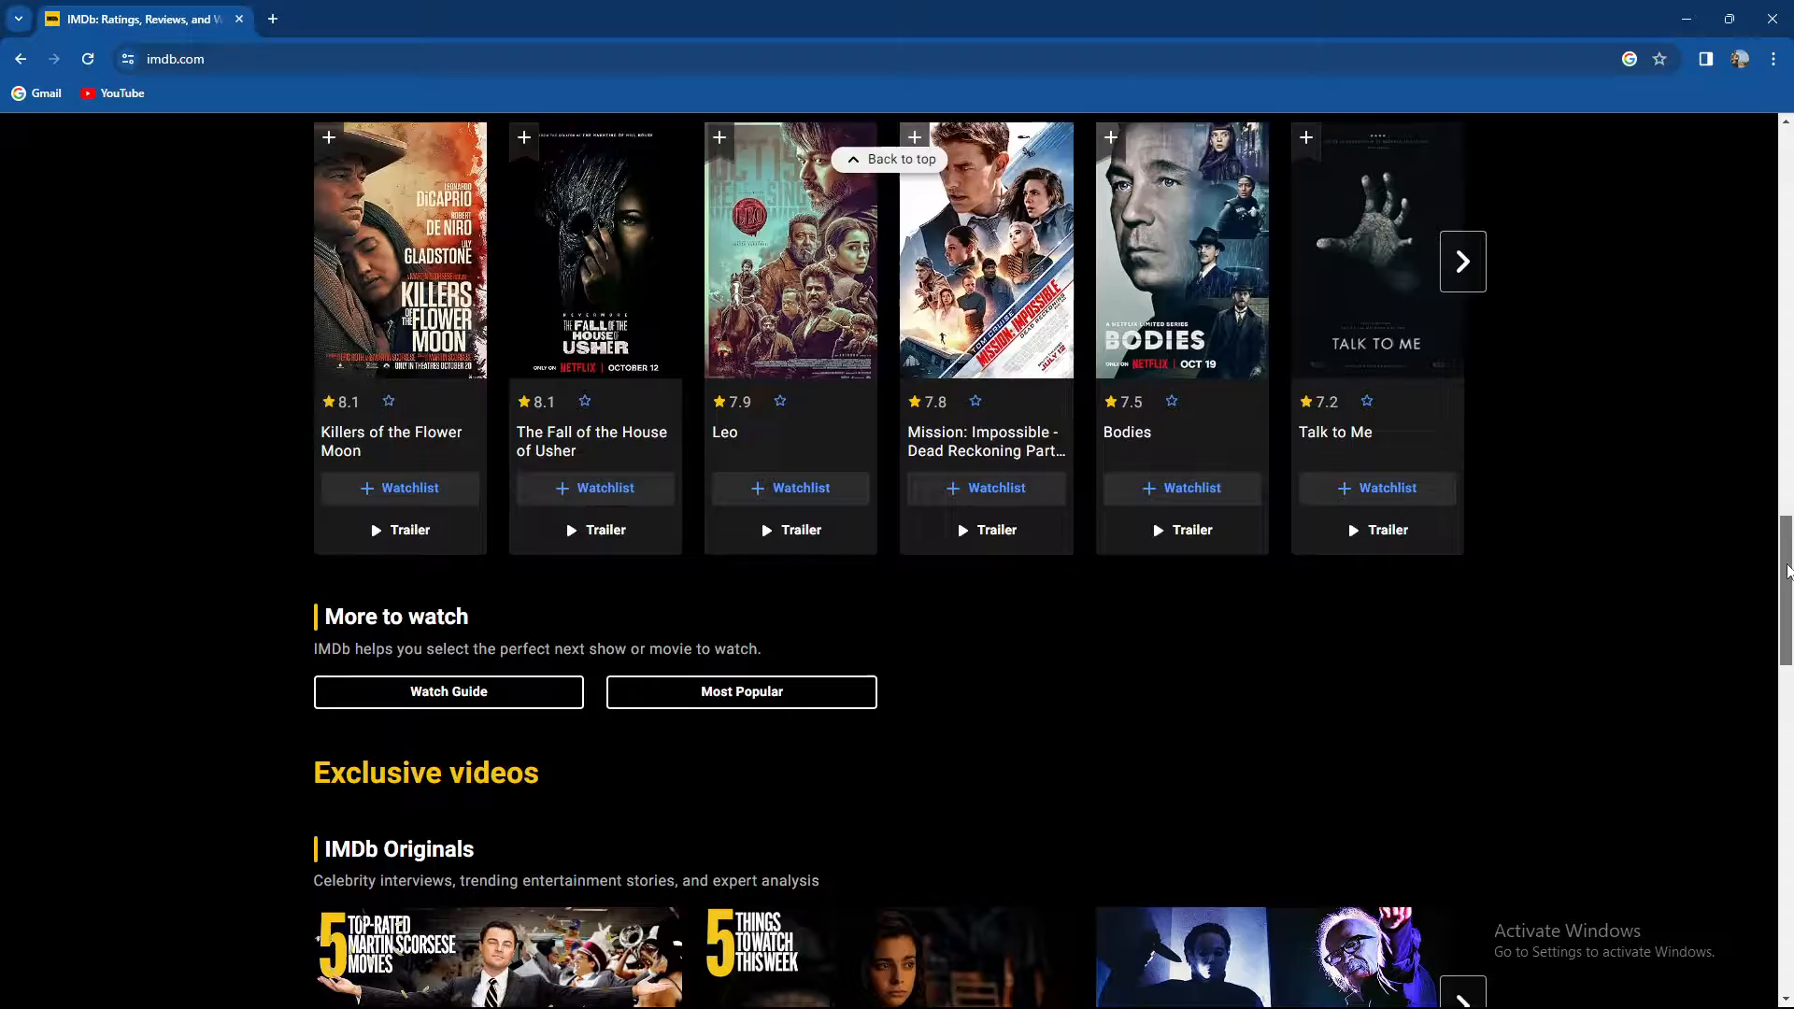
scroll(down, 3)
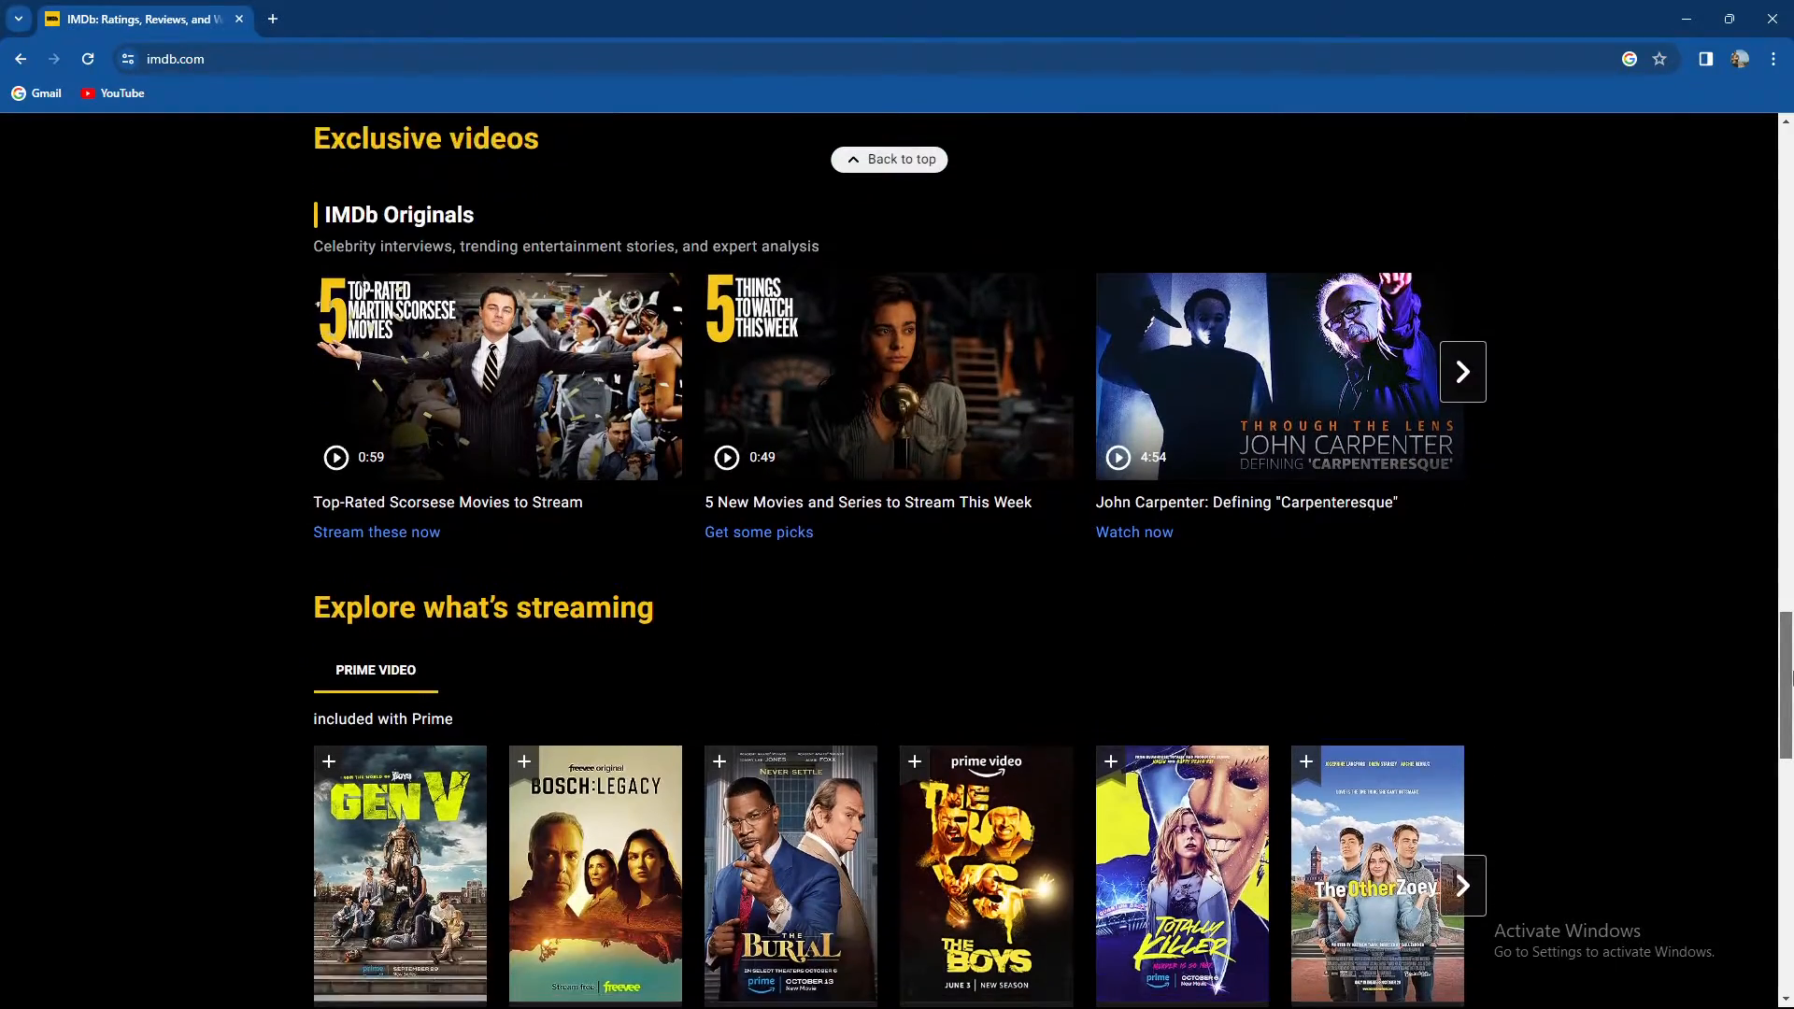
scroll(up, 3)
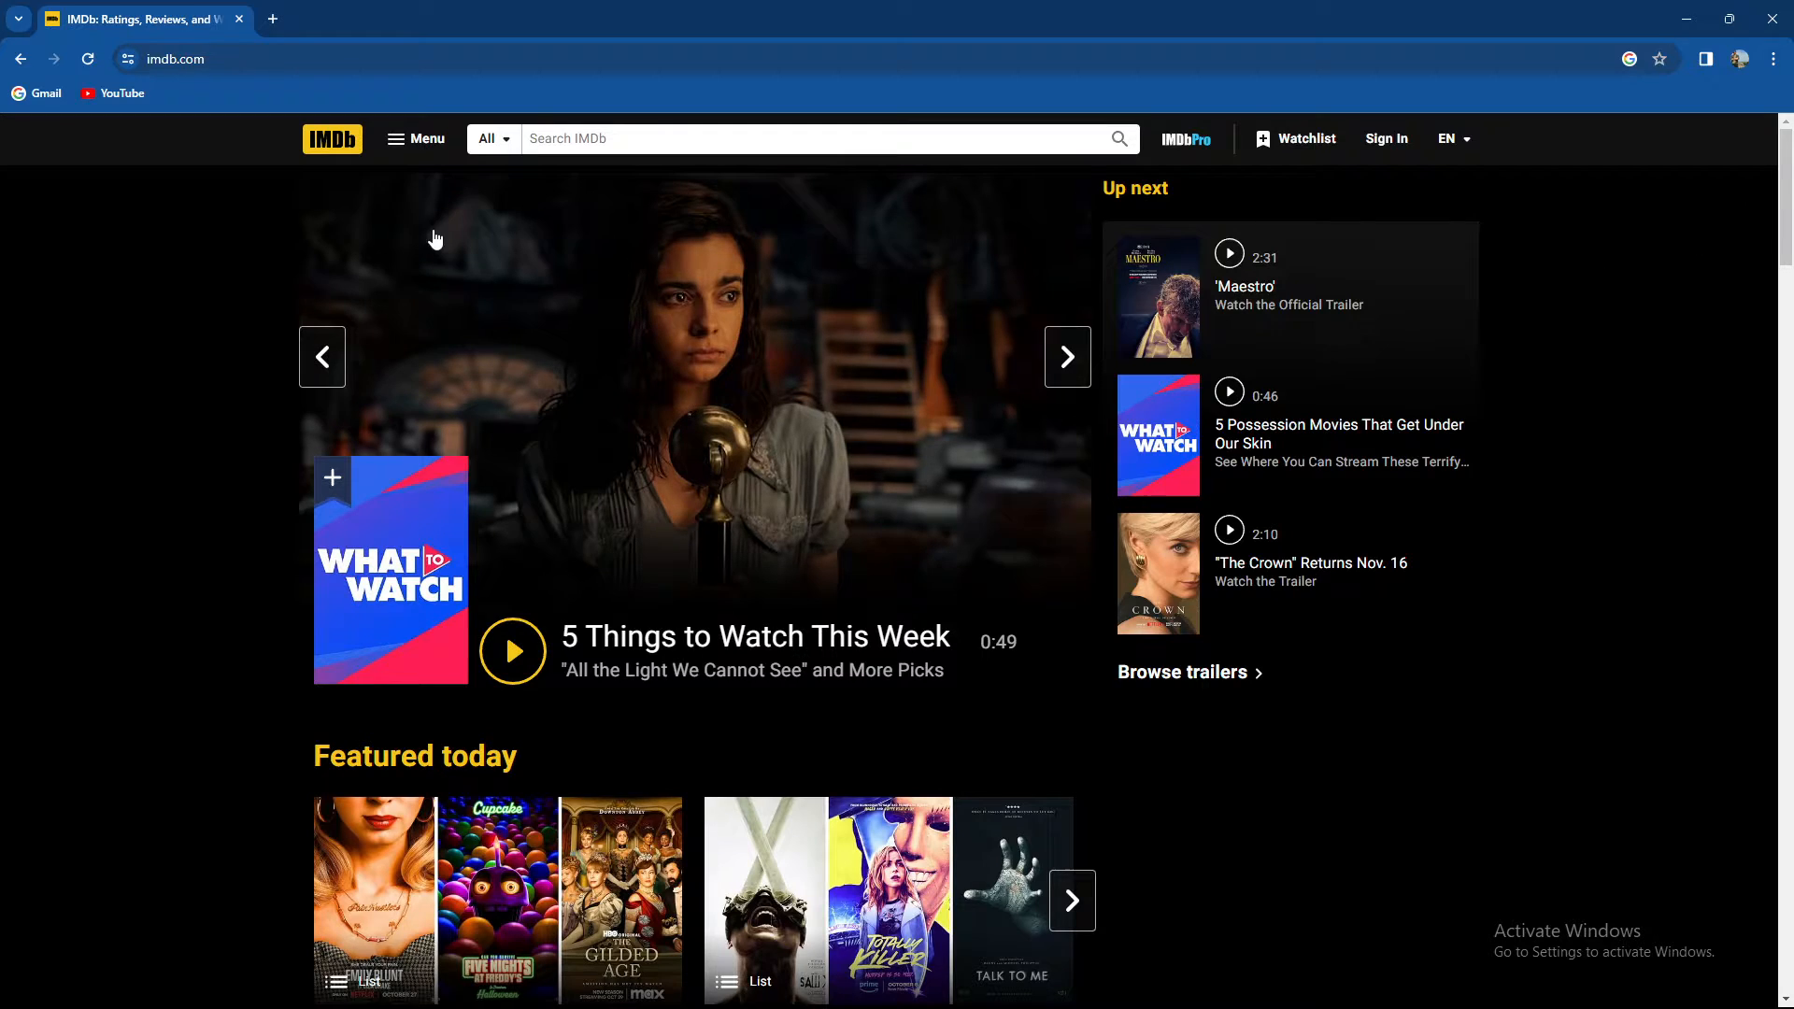
click(1065, 355)
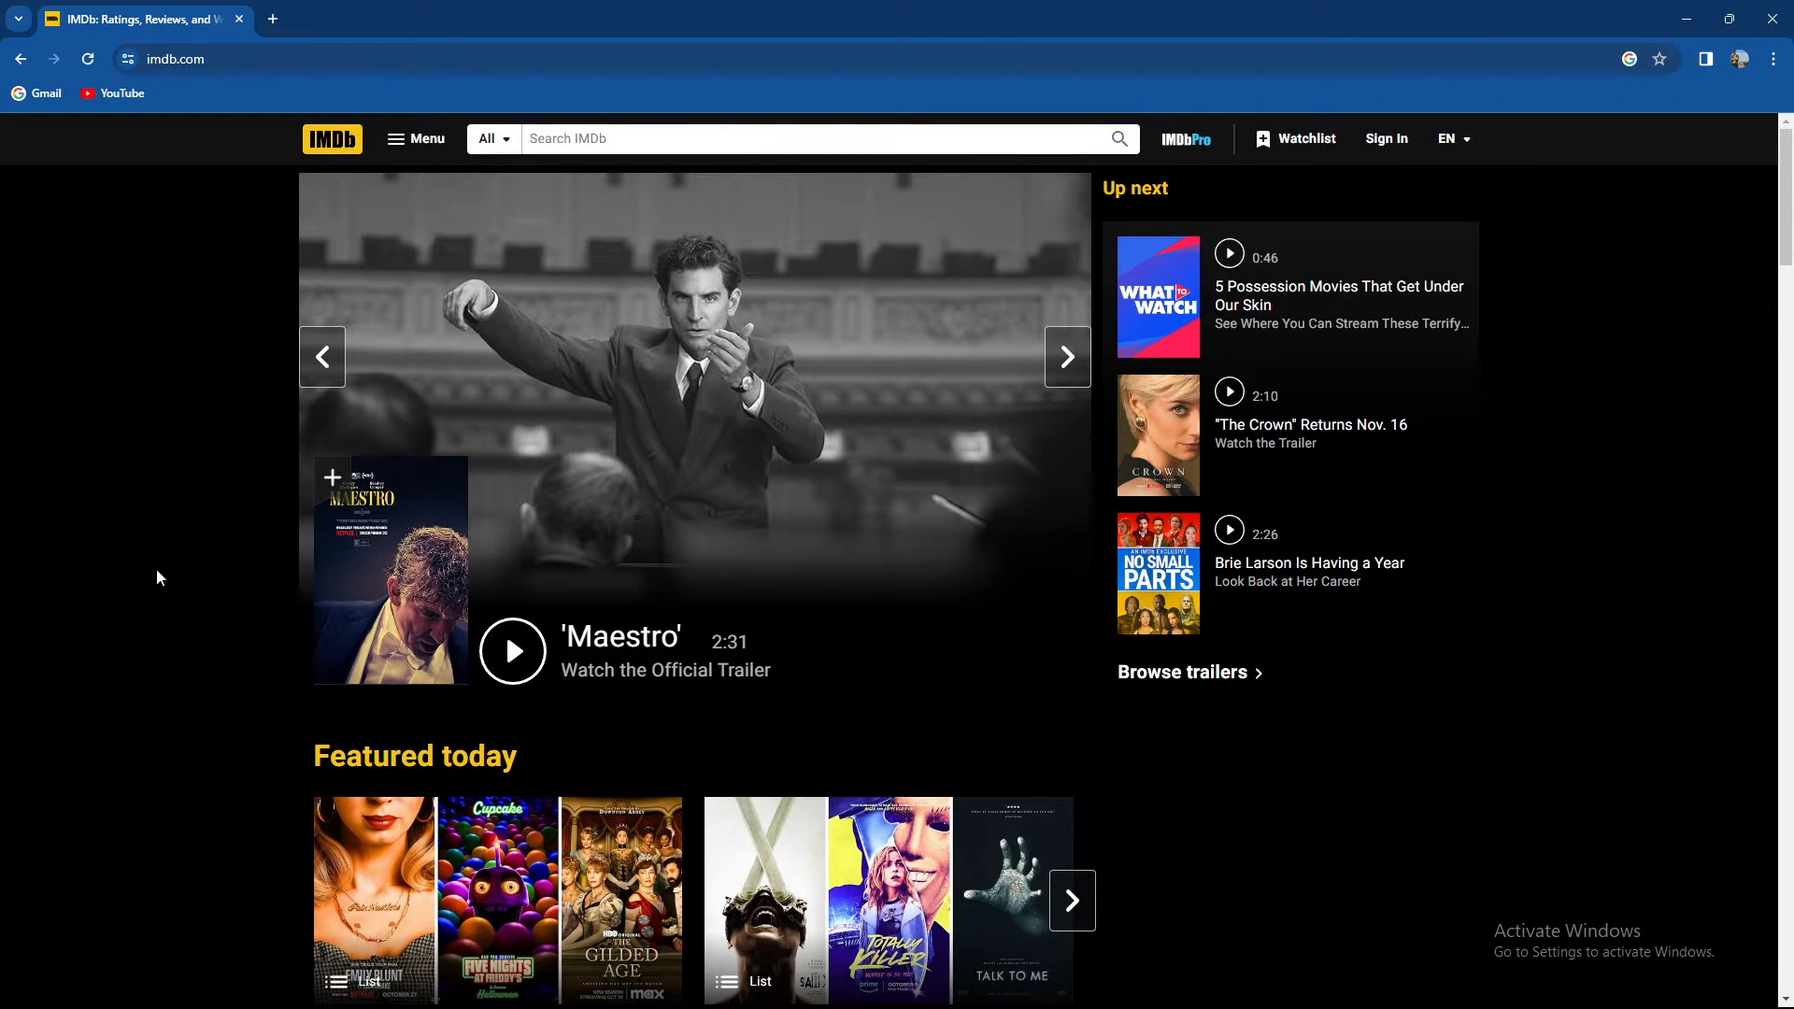
mouse_move(168, 460)
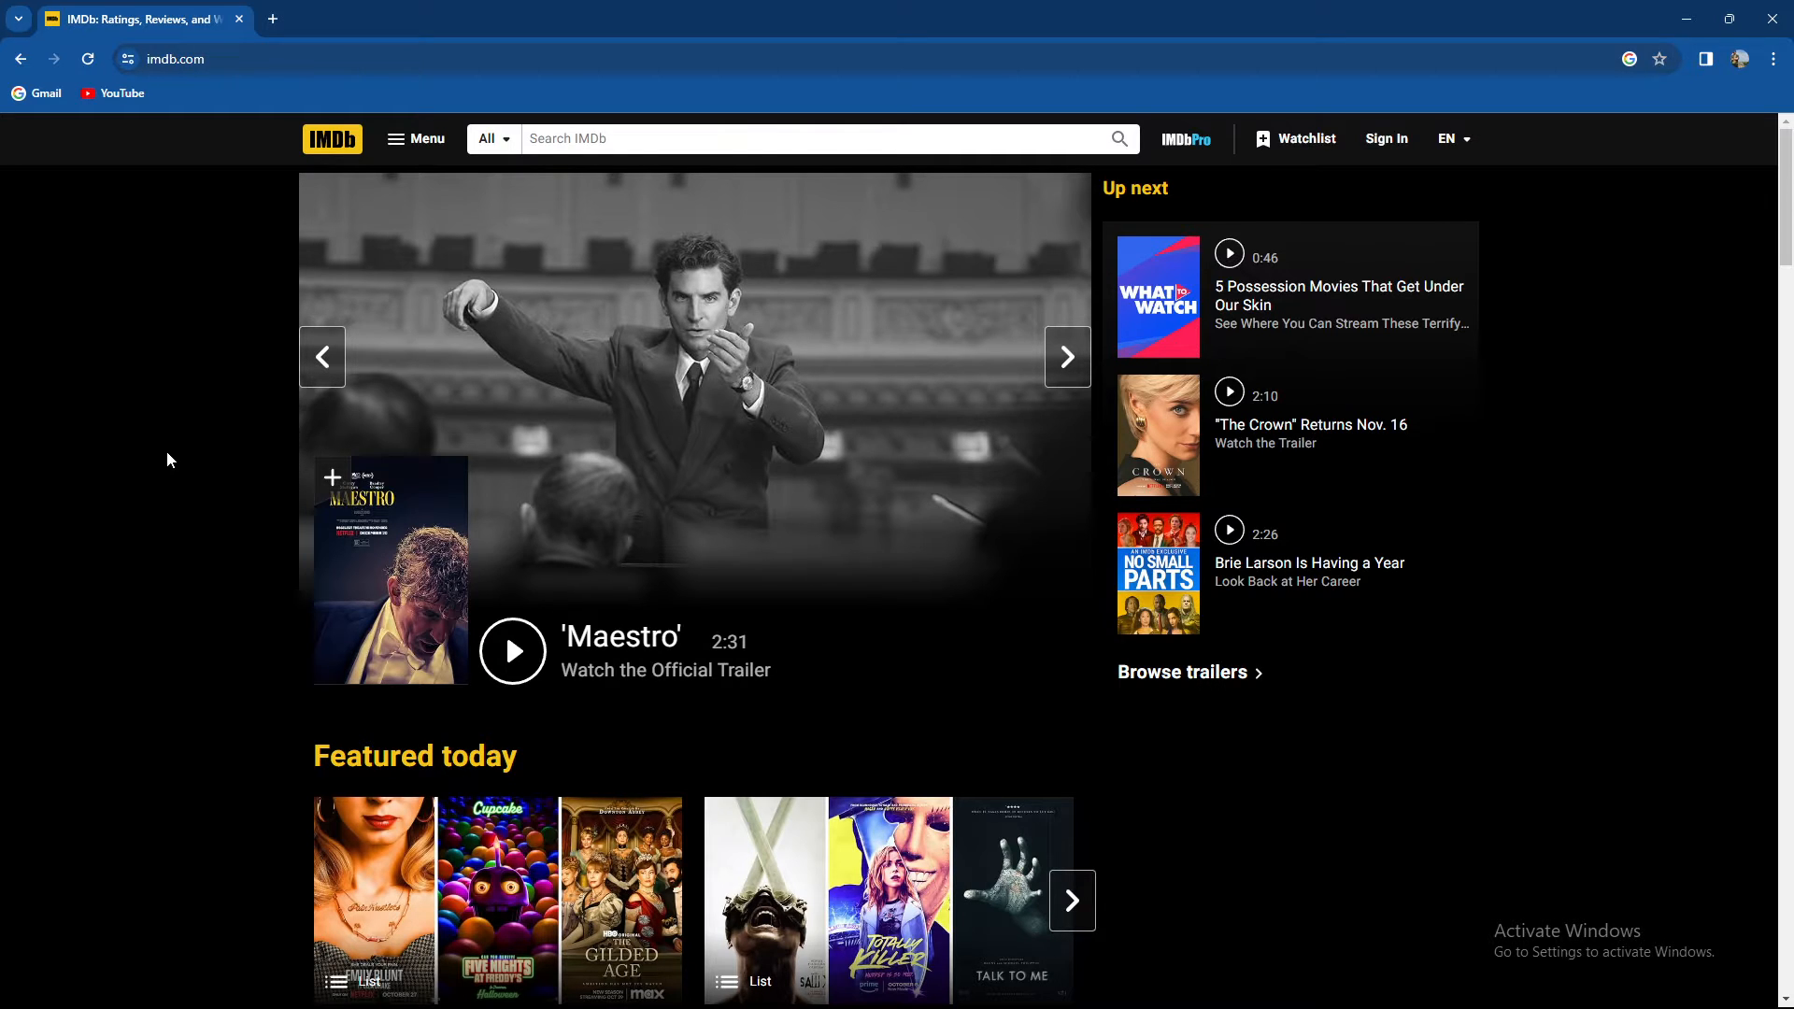
click(1065, 355)
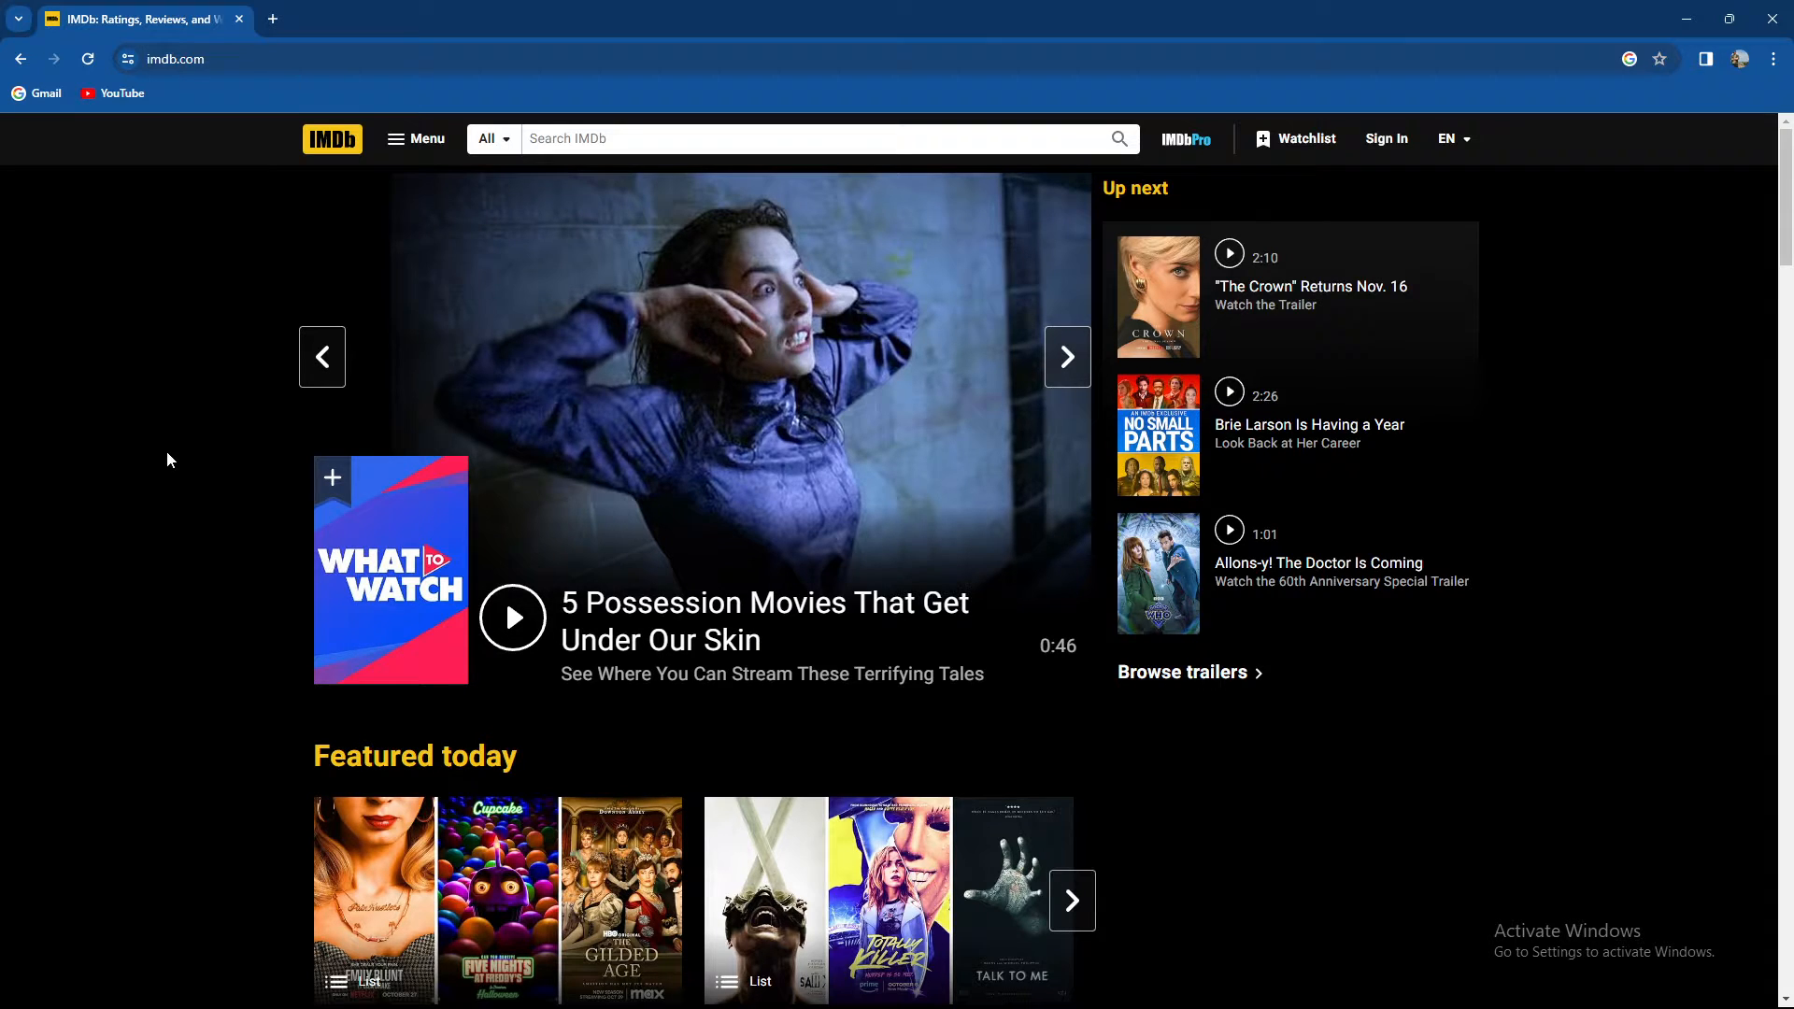
click(1065, 355)
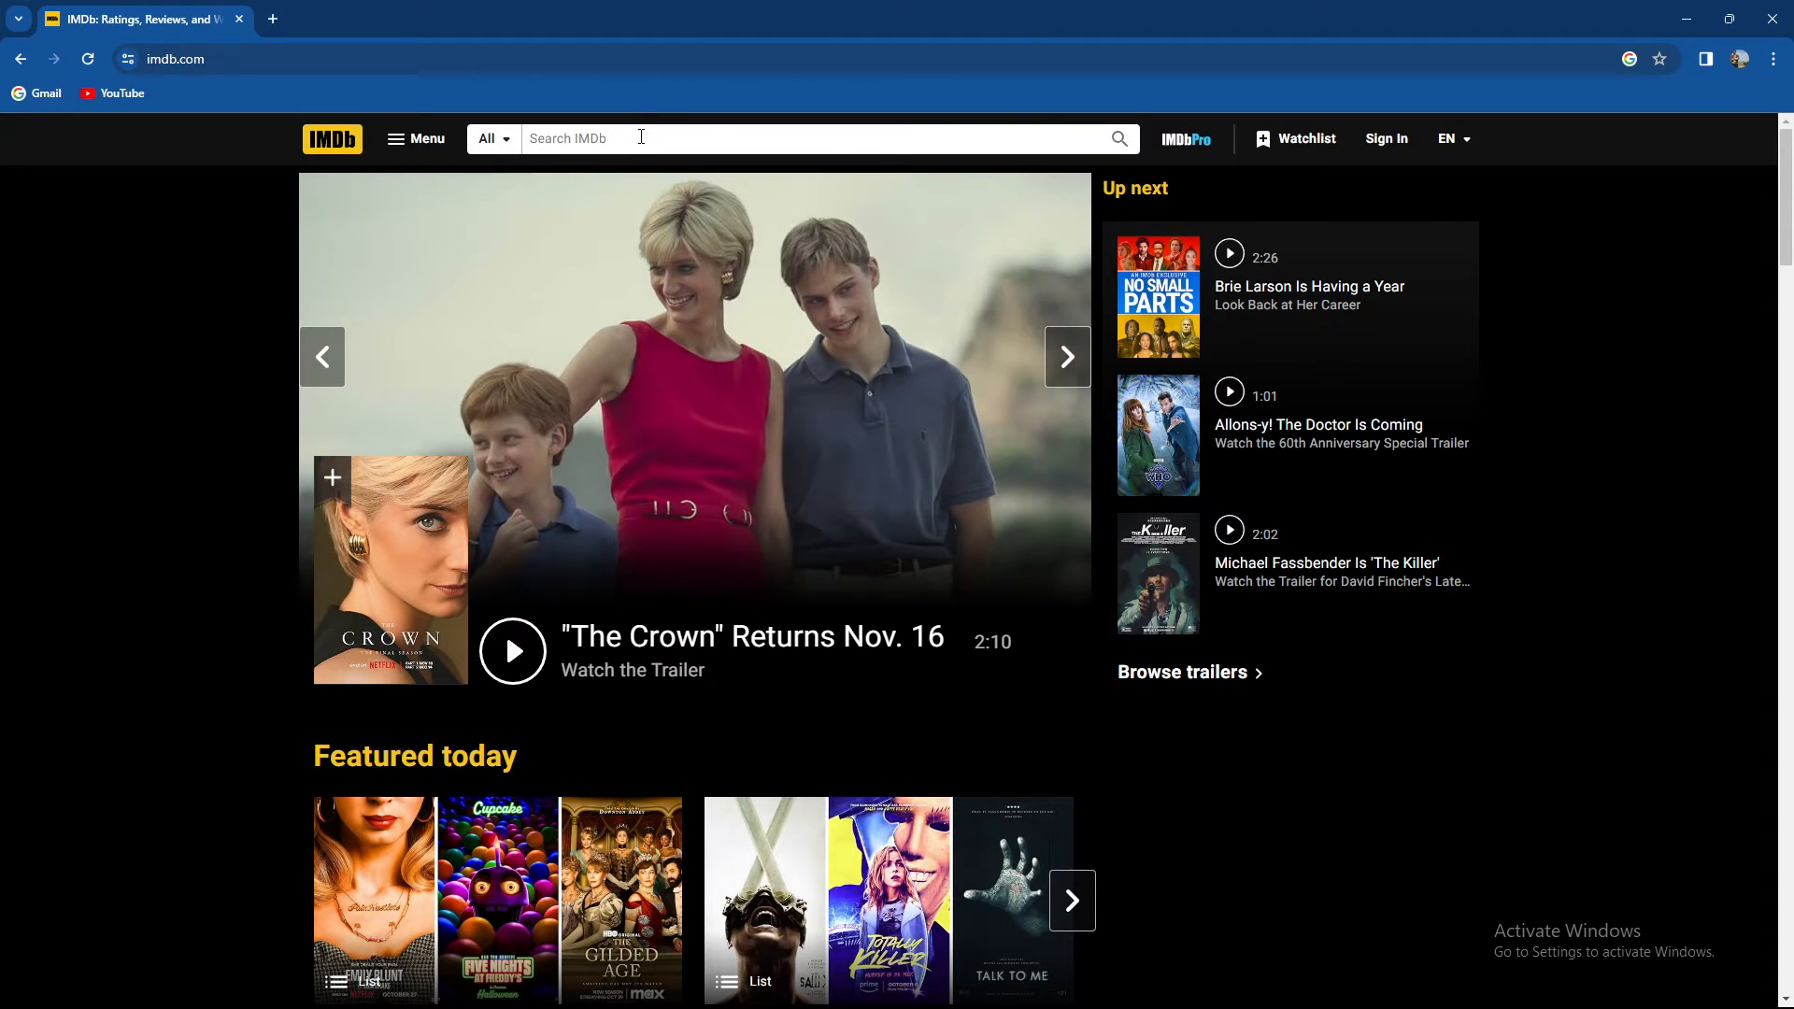
Search IMDb for 'rock' and choose the Rocky (1976) suggestion
text(rock)
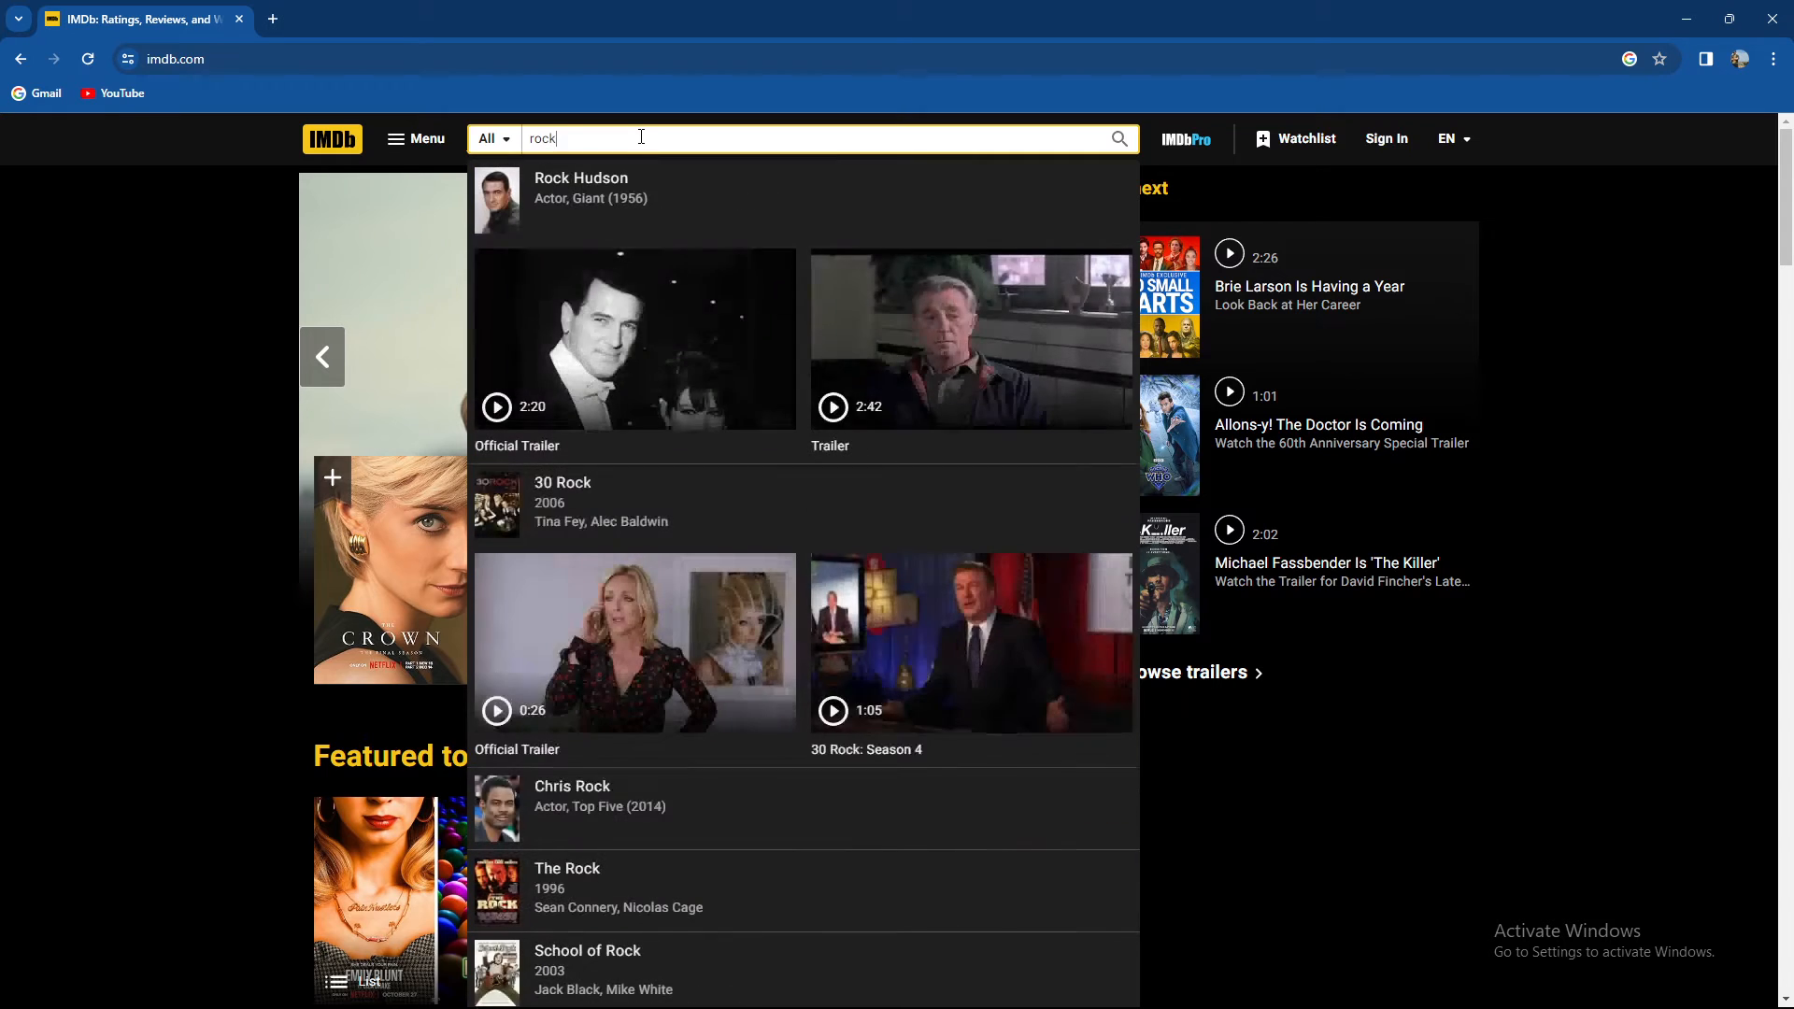
mouse_move(624, 185)
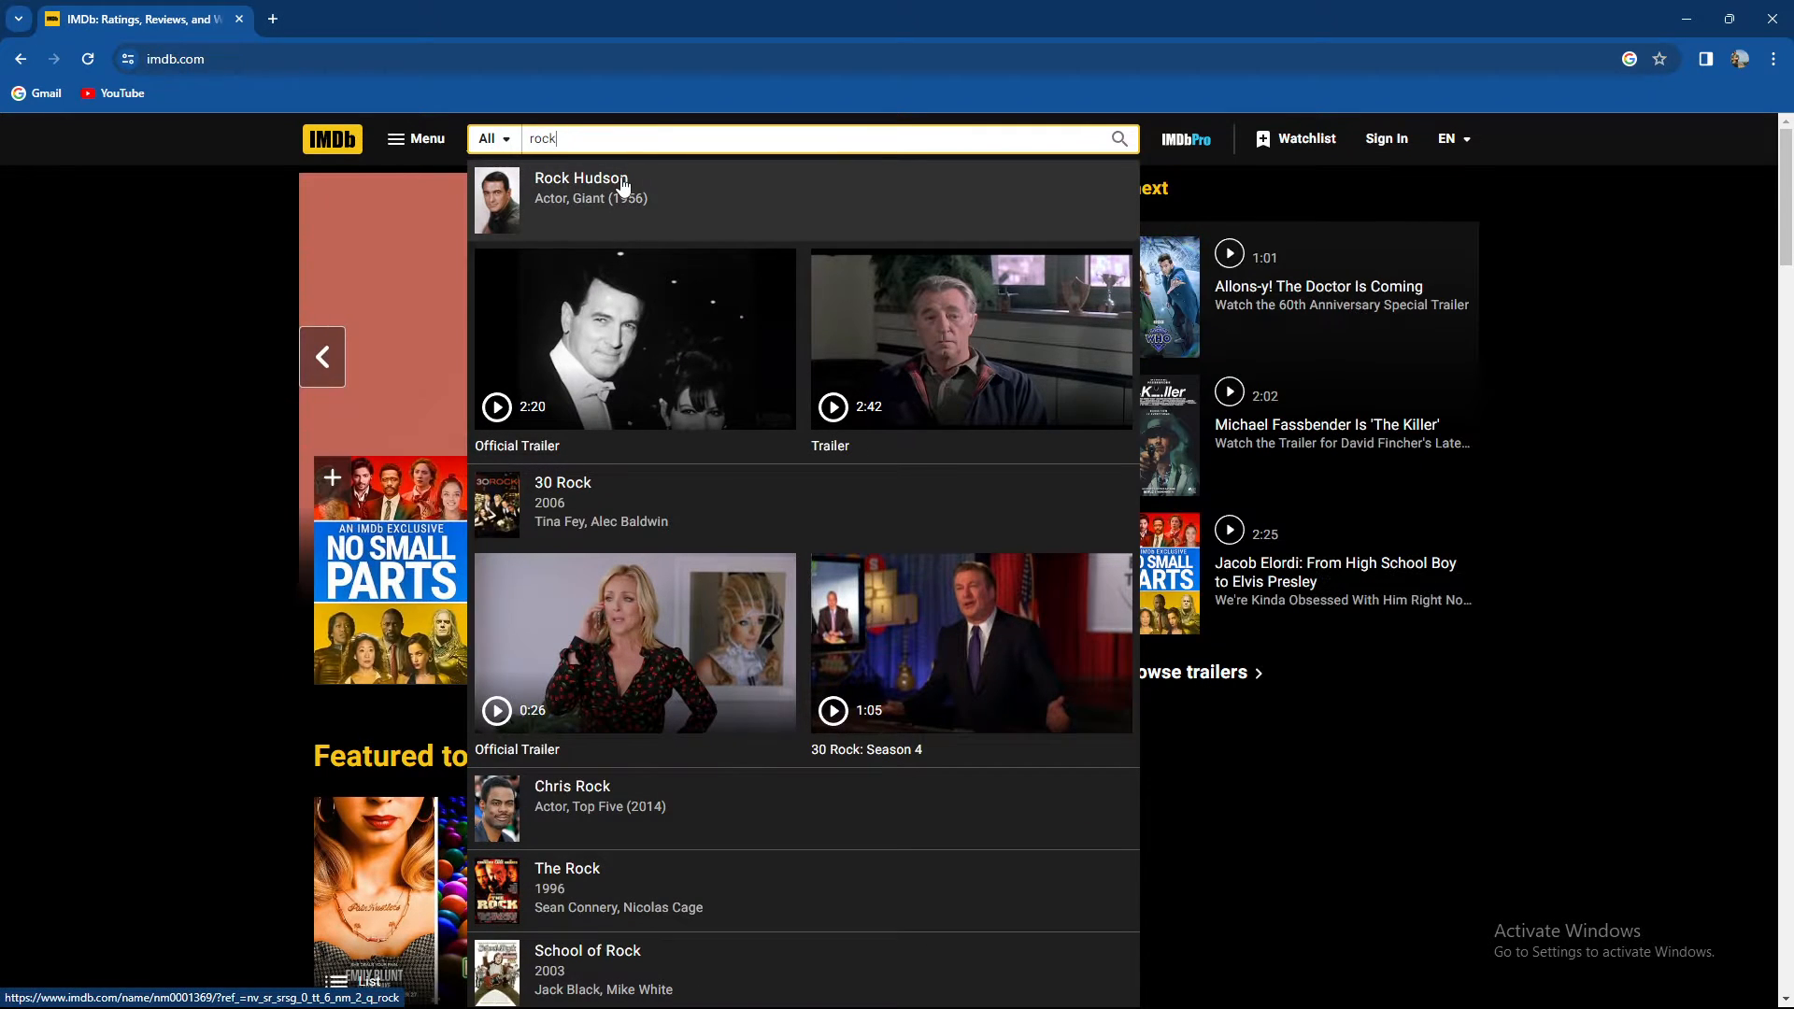
click(579, 187)
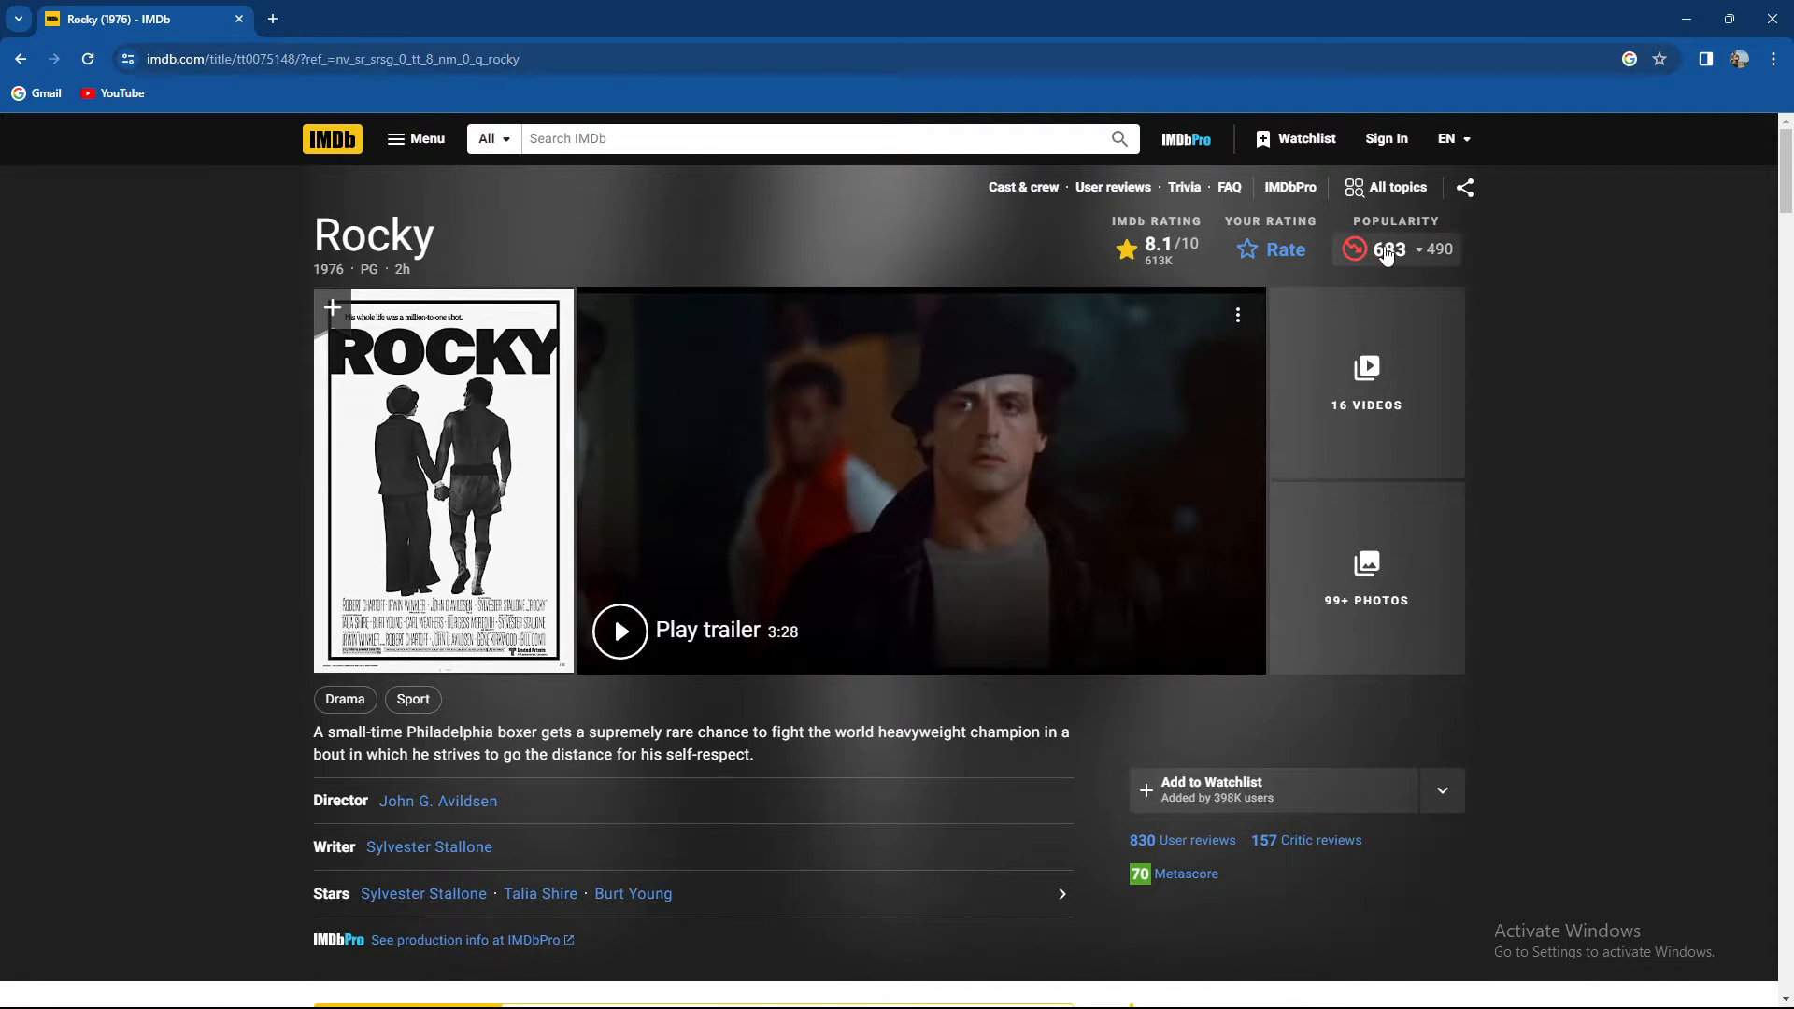
scroll(down, 3)
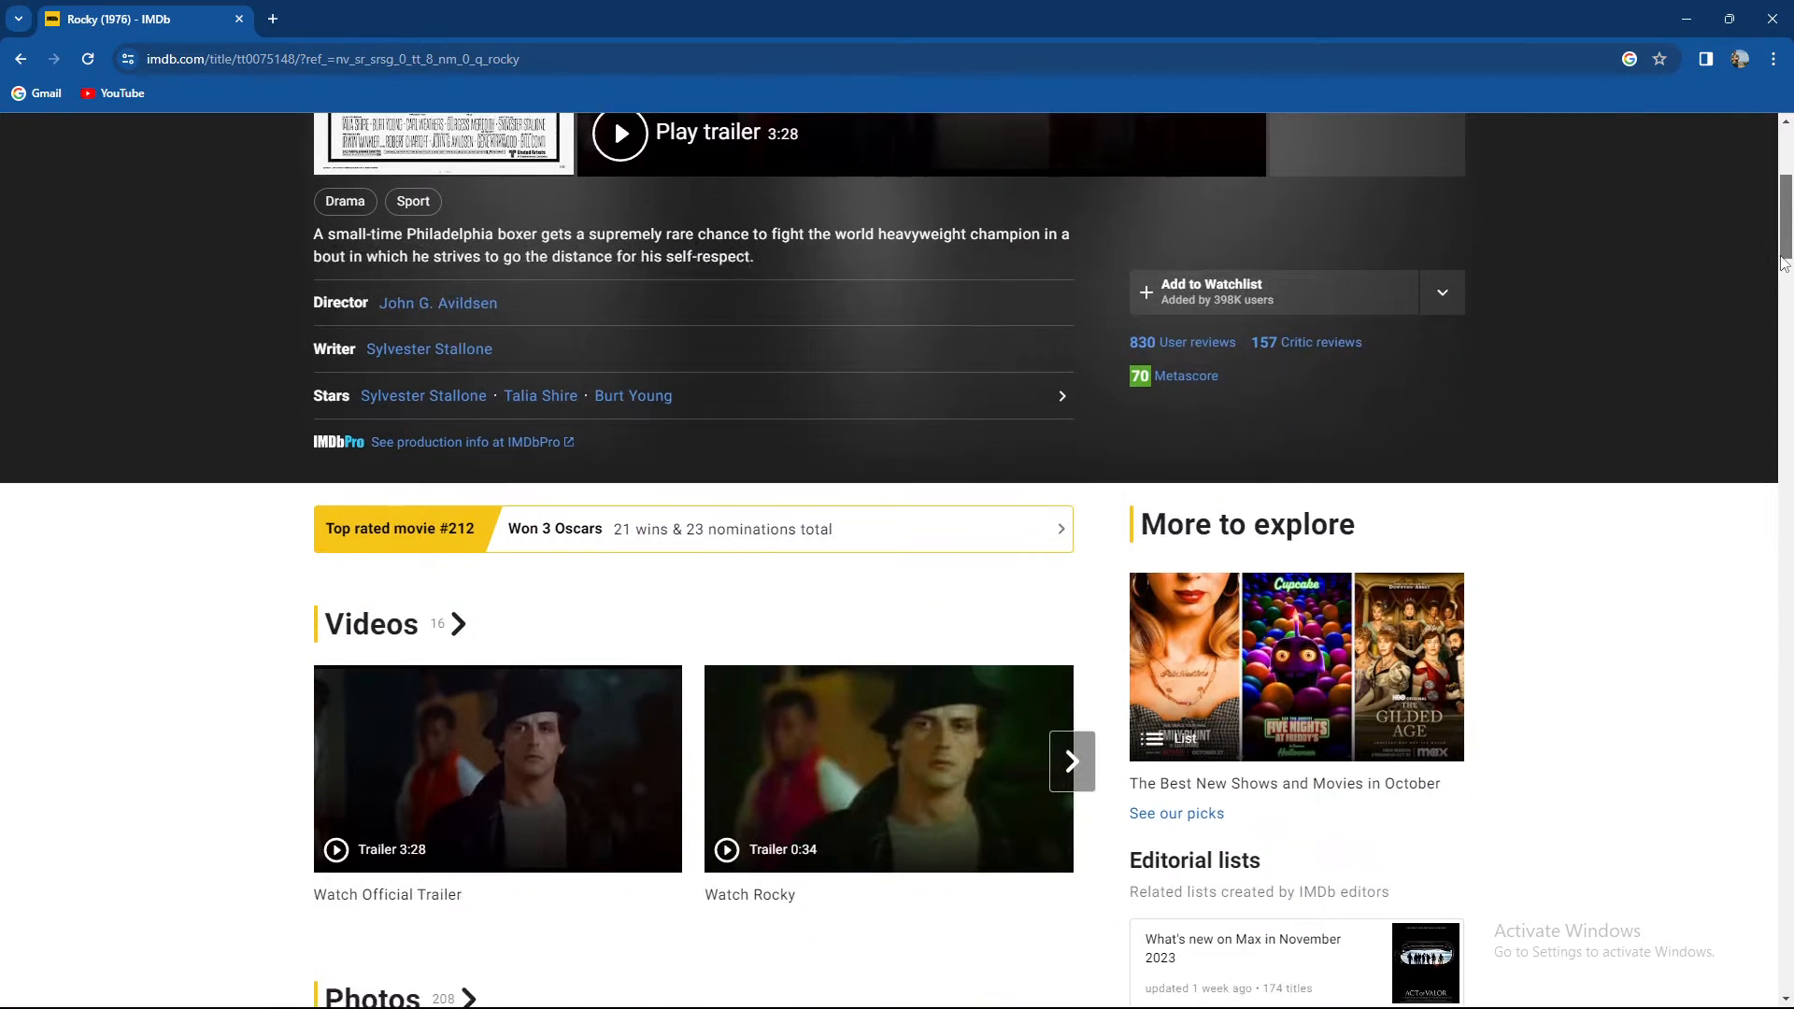
scroll(down, 3)
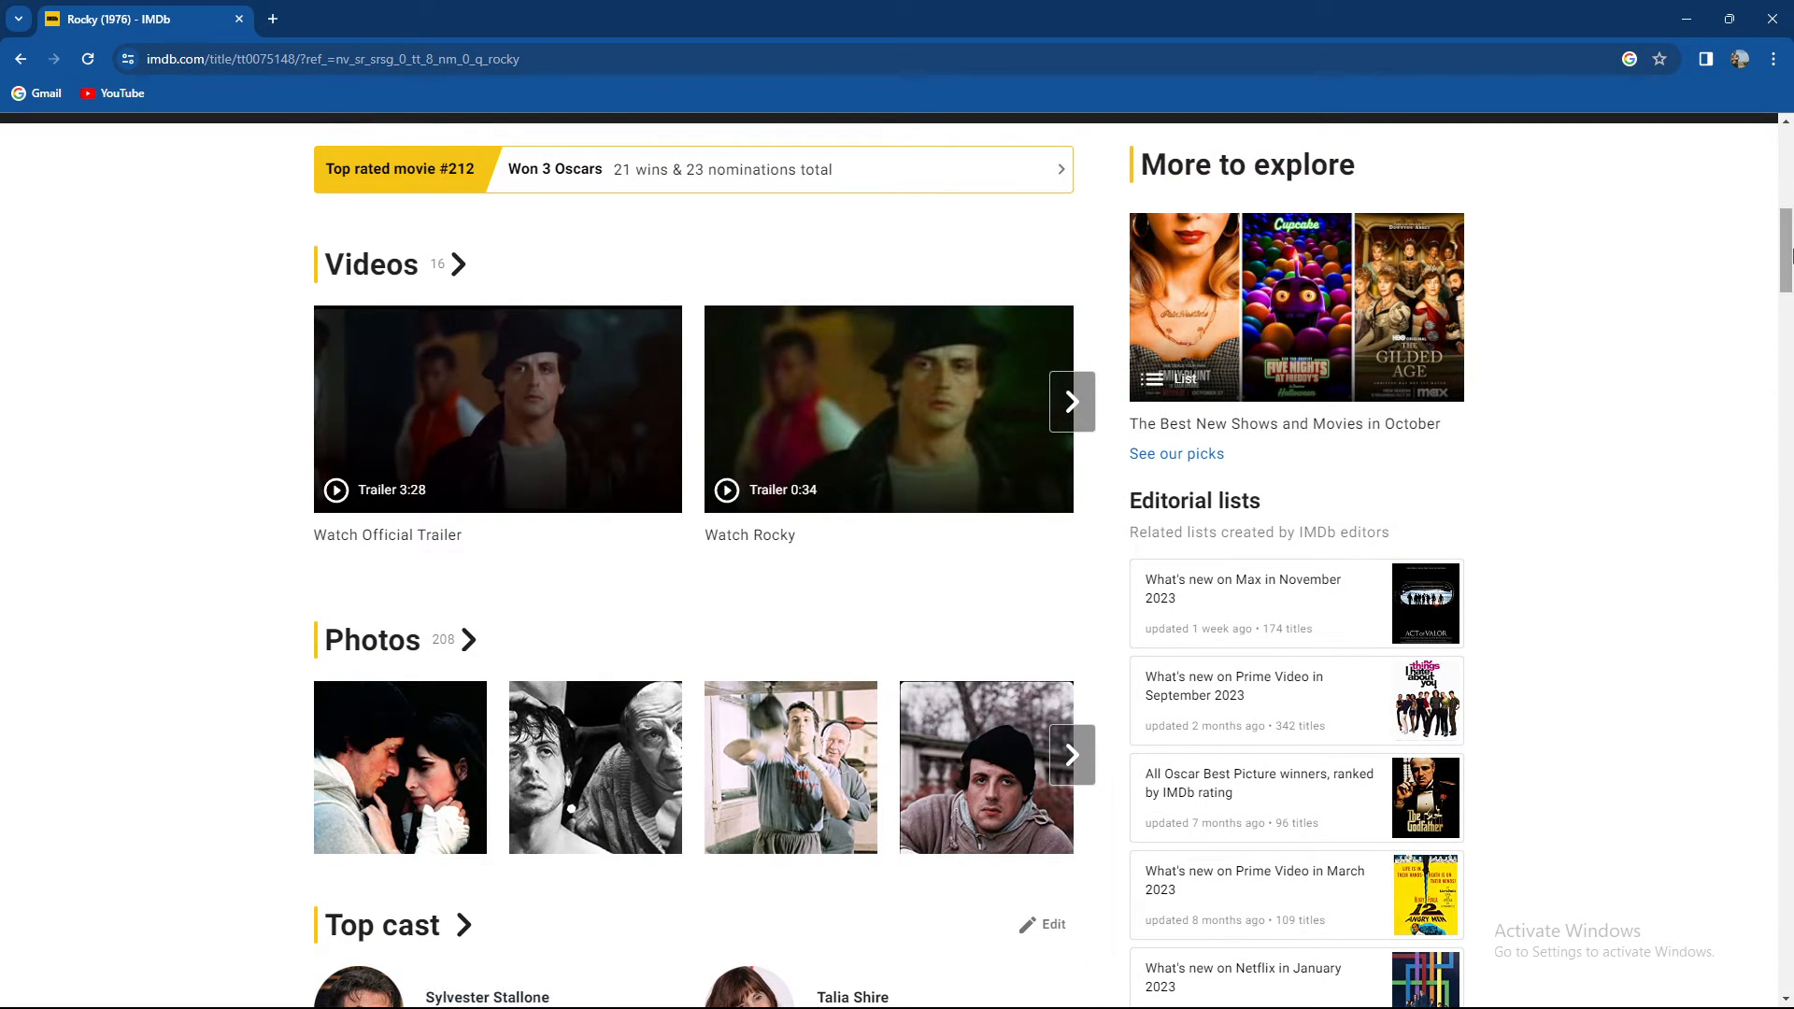
scroll(down, 3)
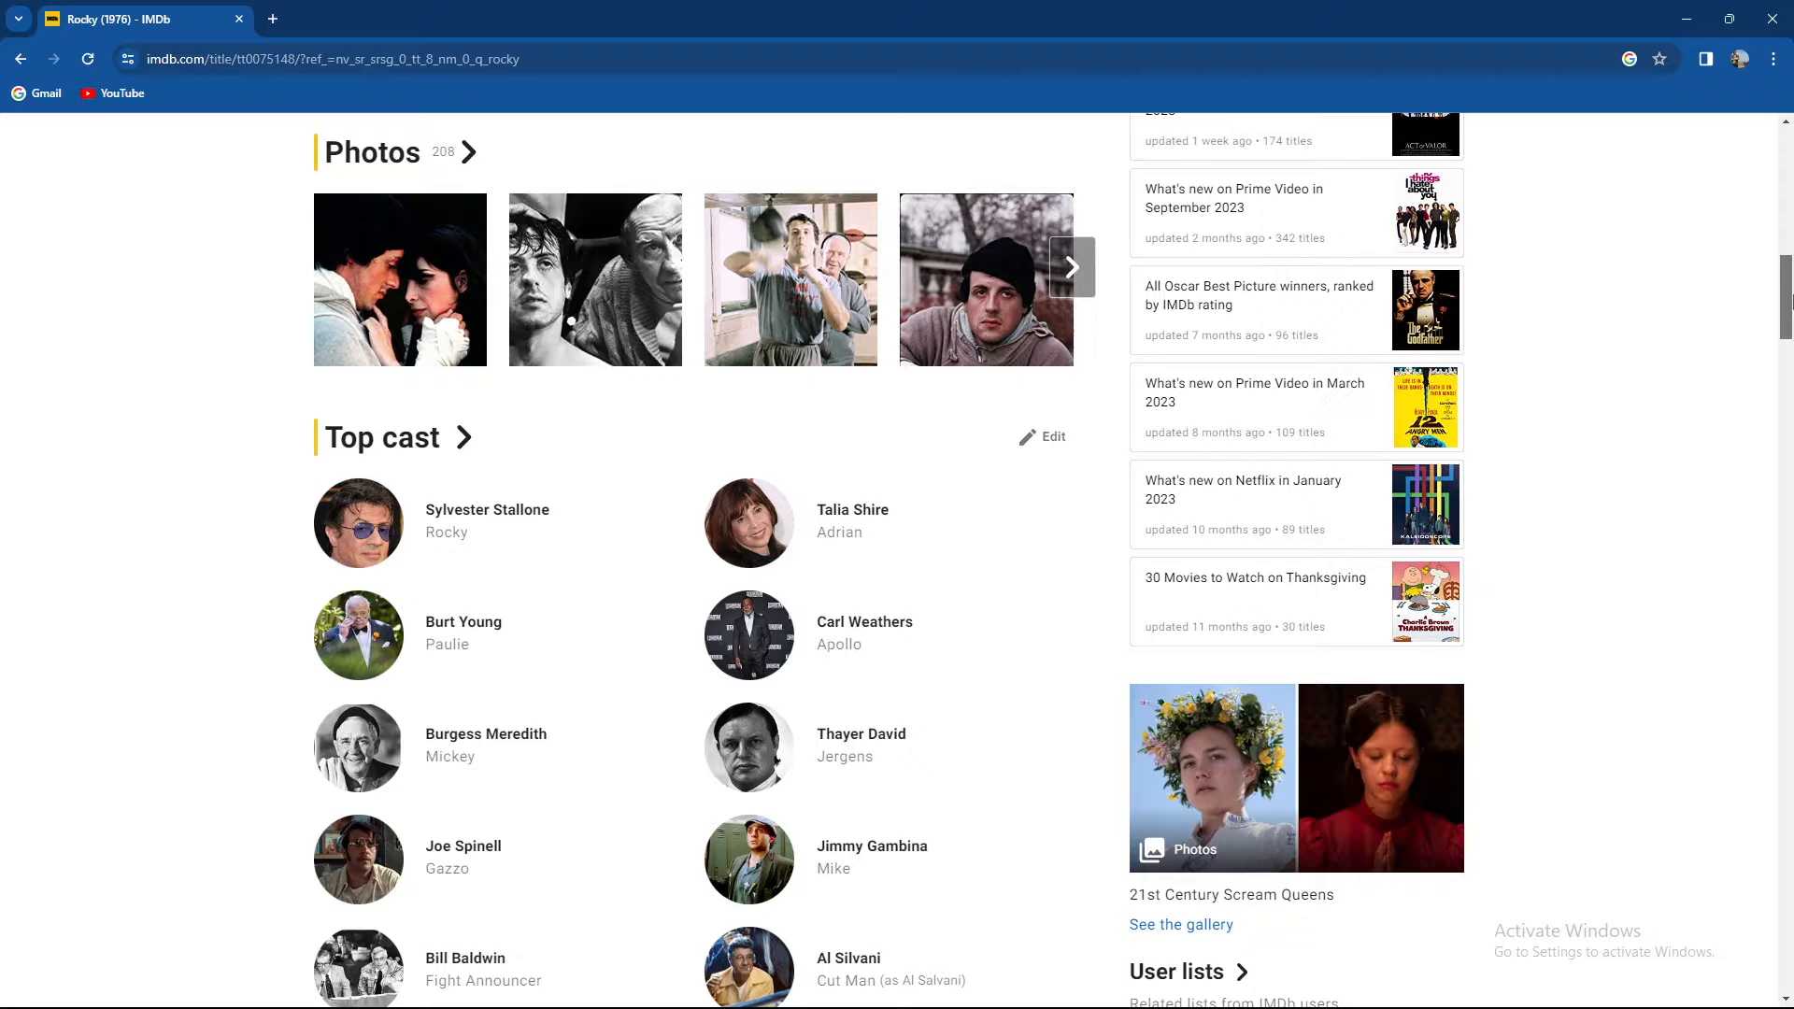
scroll(down, 3)
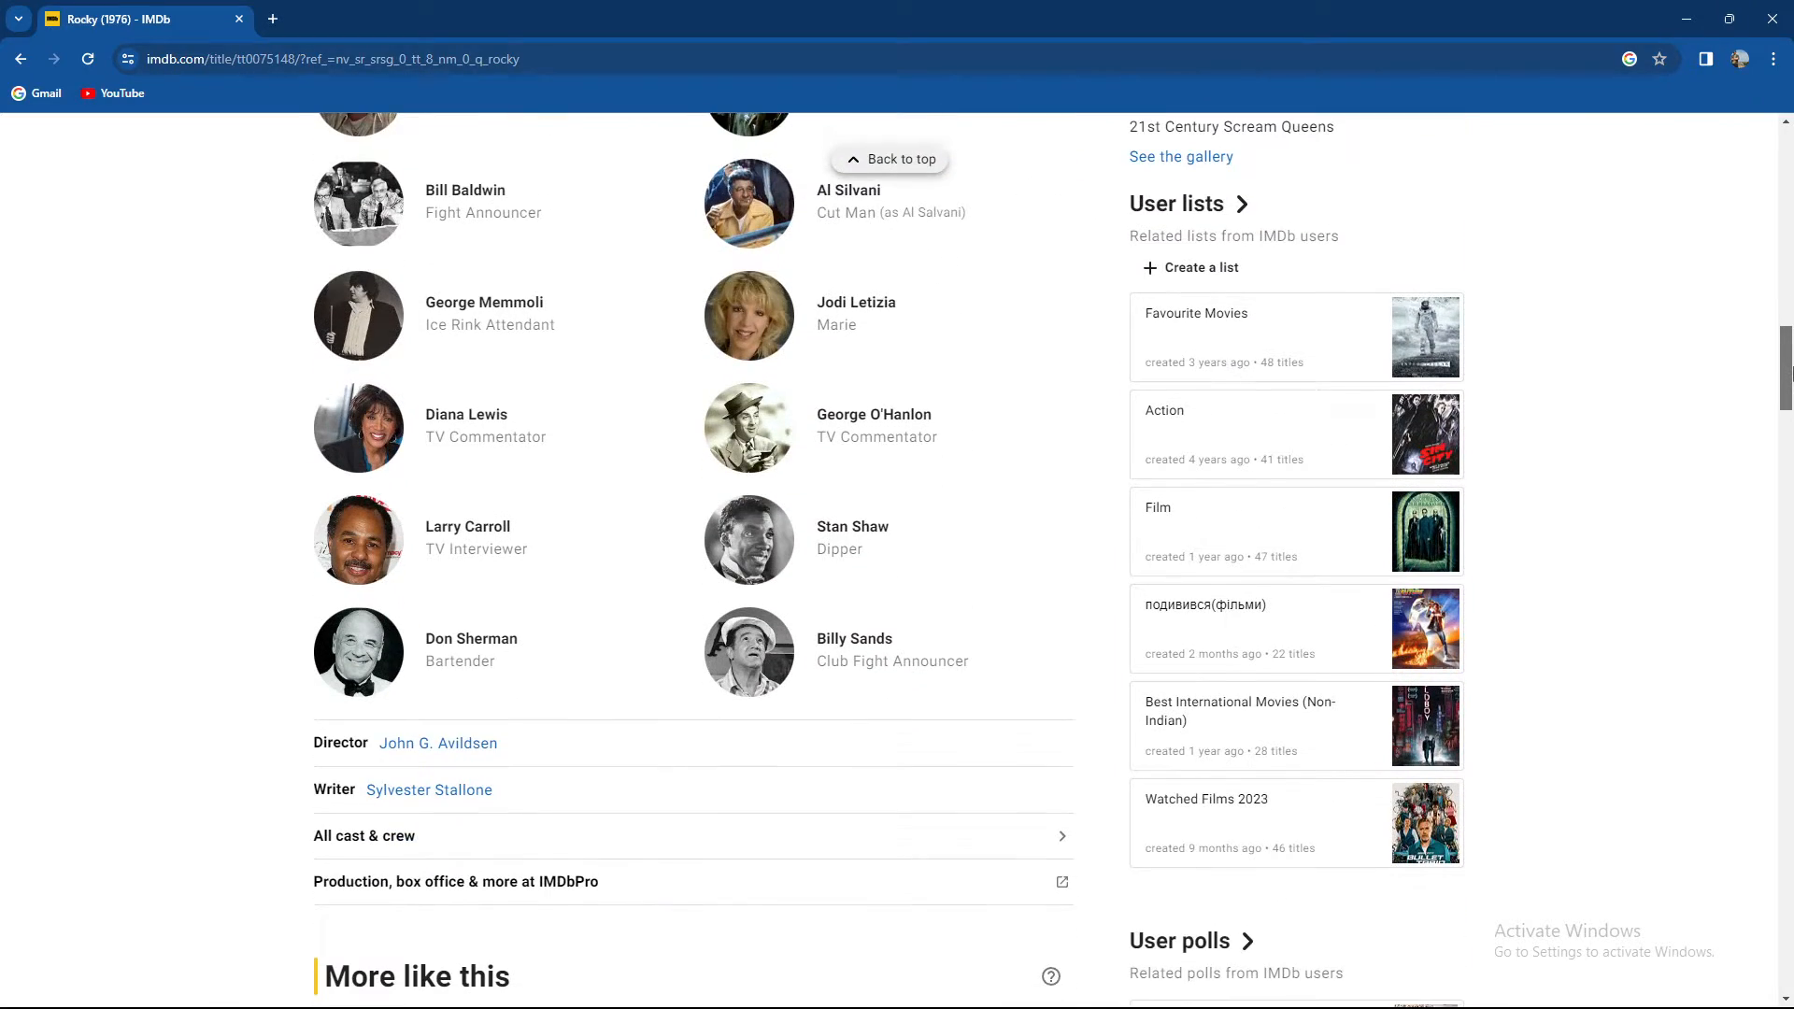
scroll(down, 3)
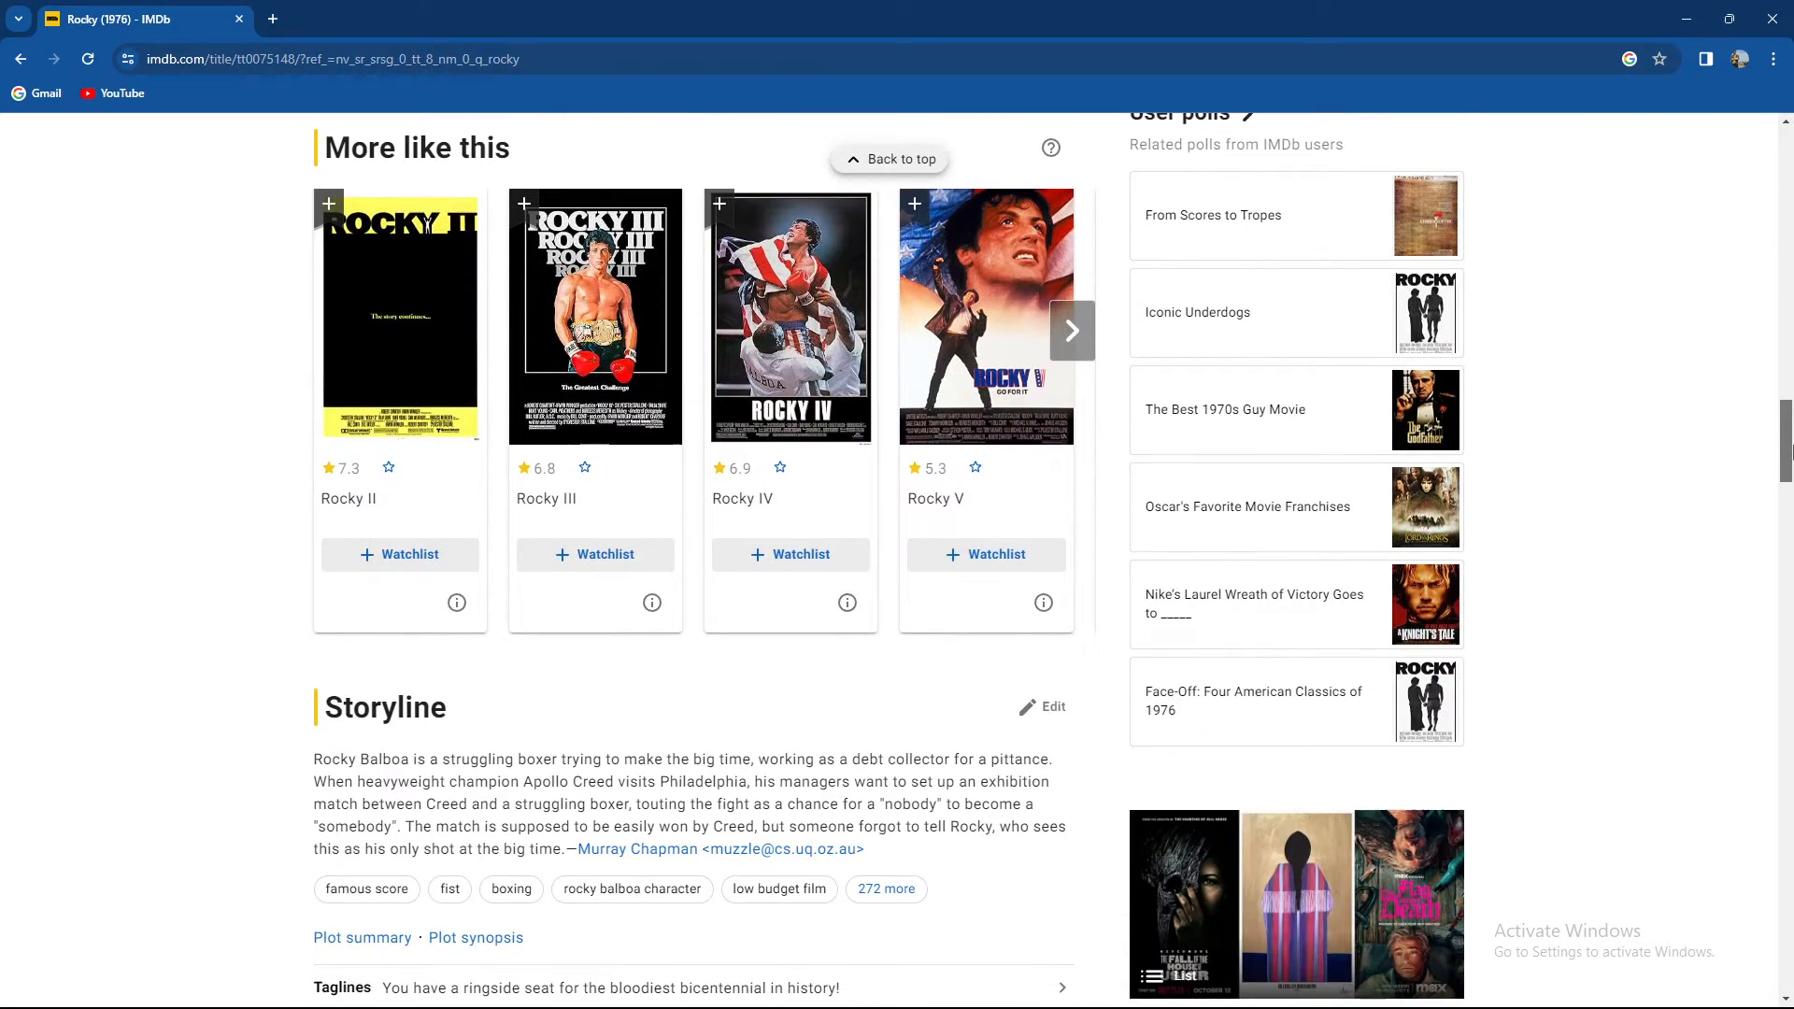
scroll(down, 3)
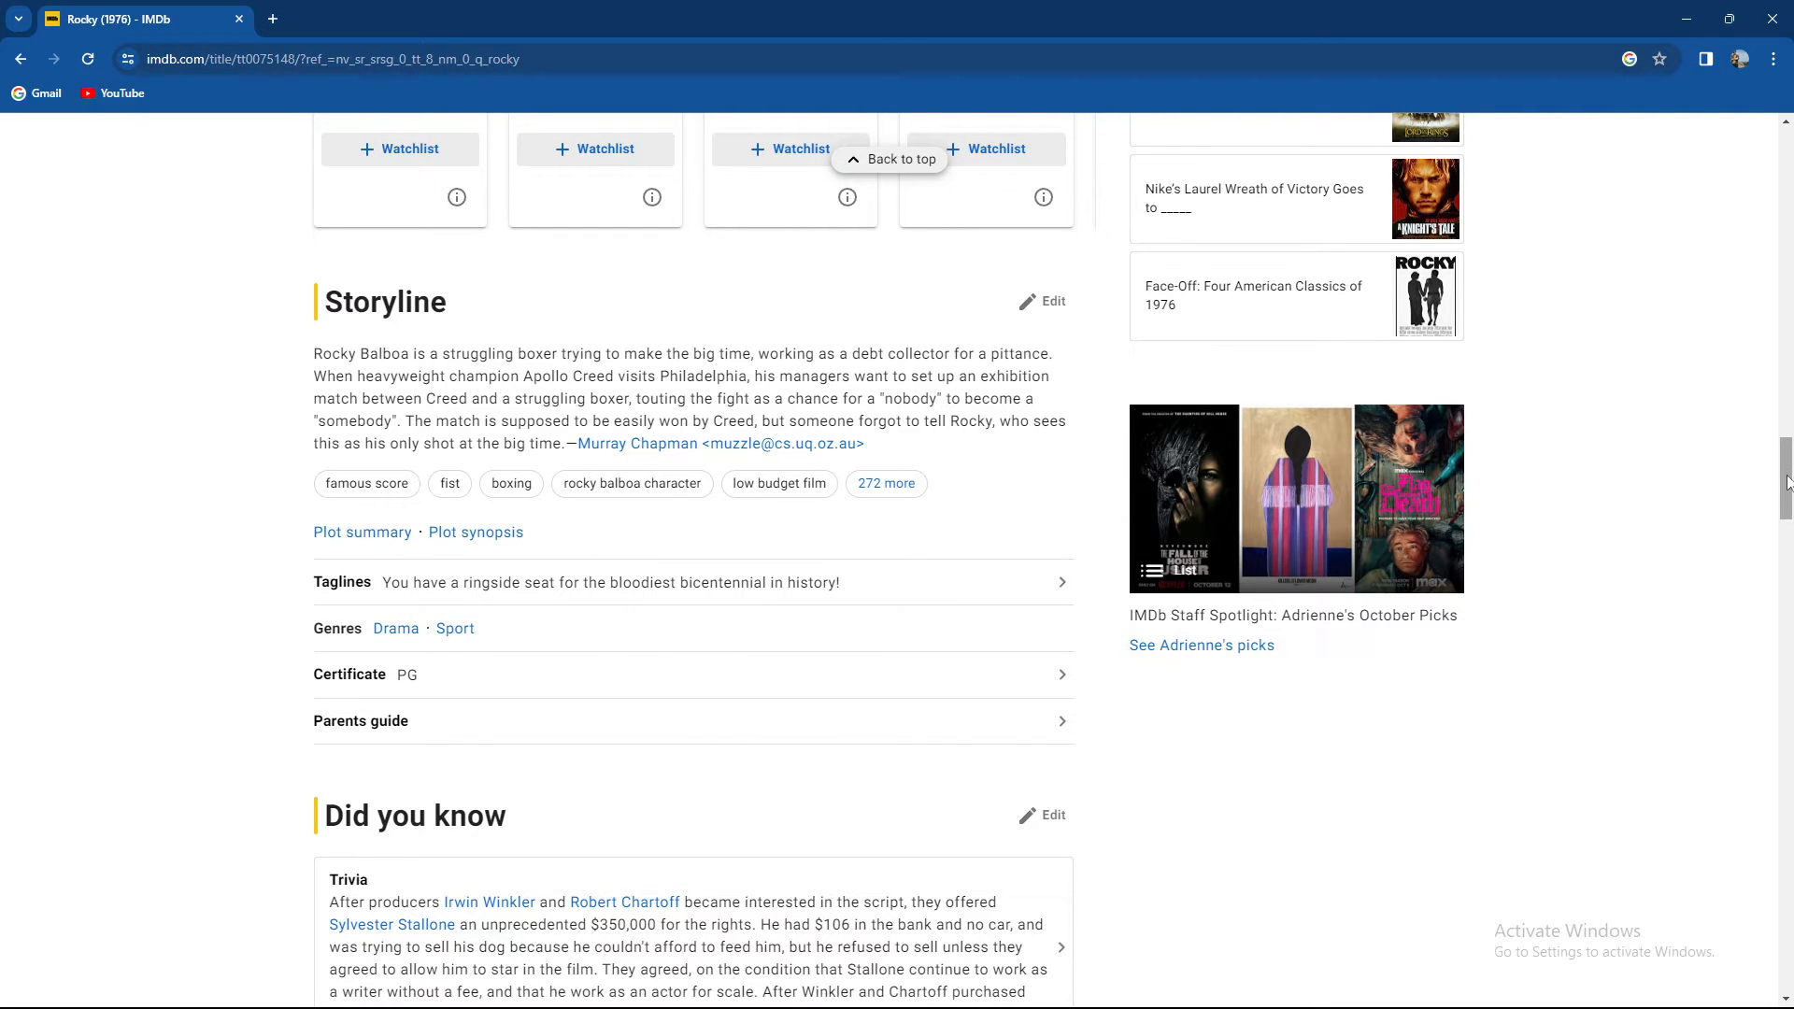
scroll(down, 3)
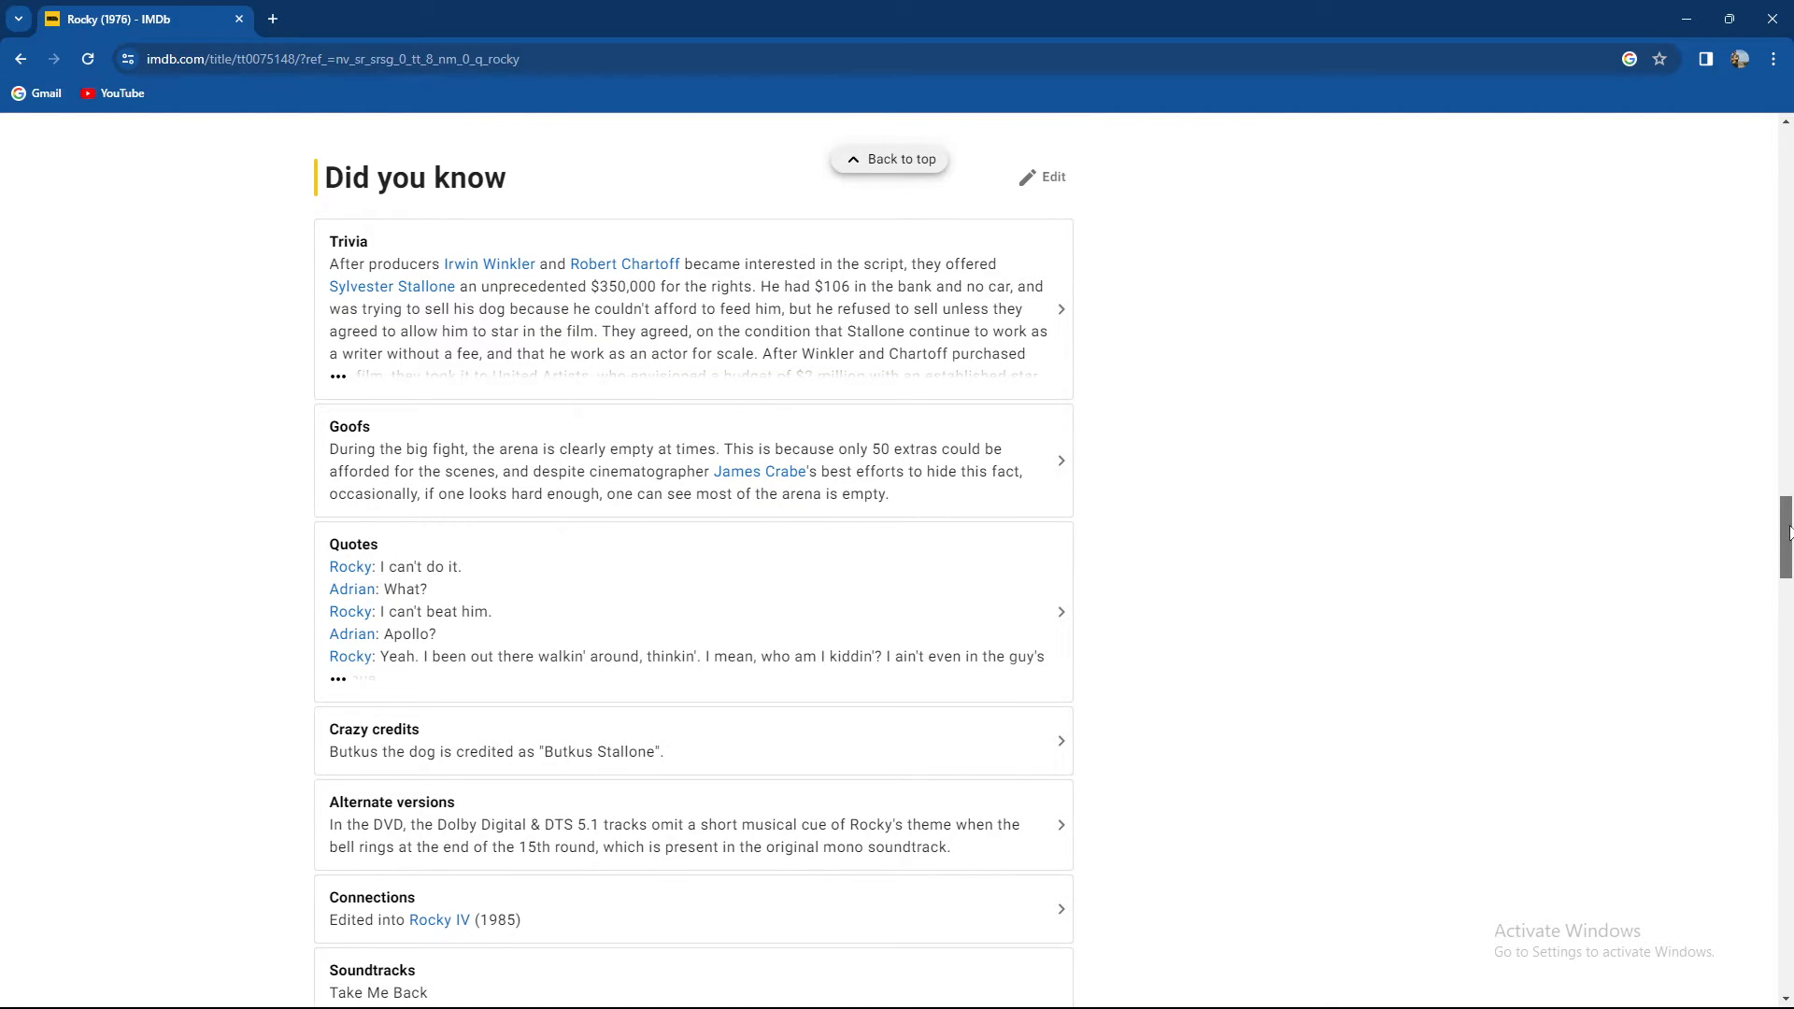
scroll(up, 3)
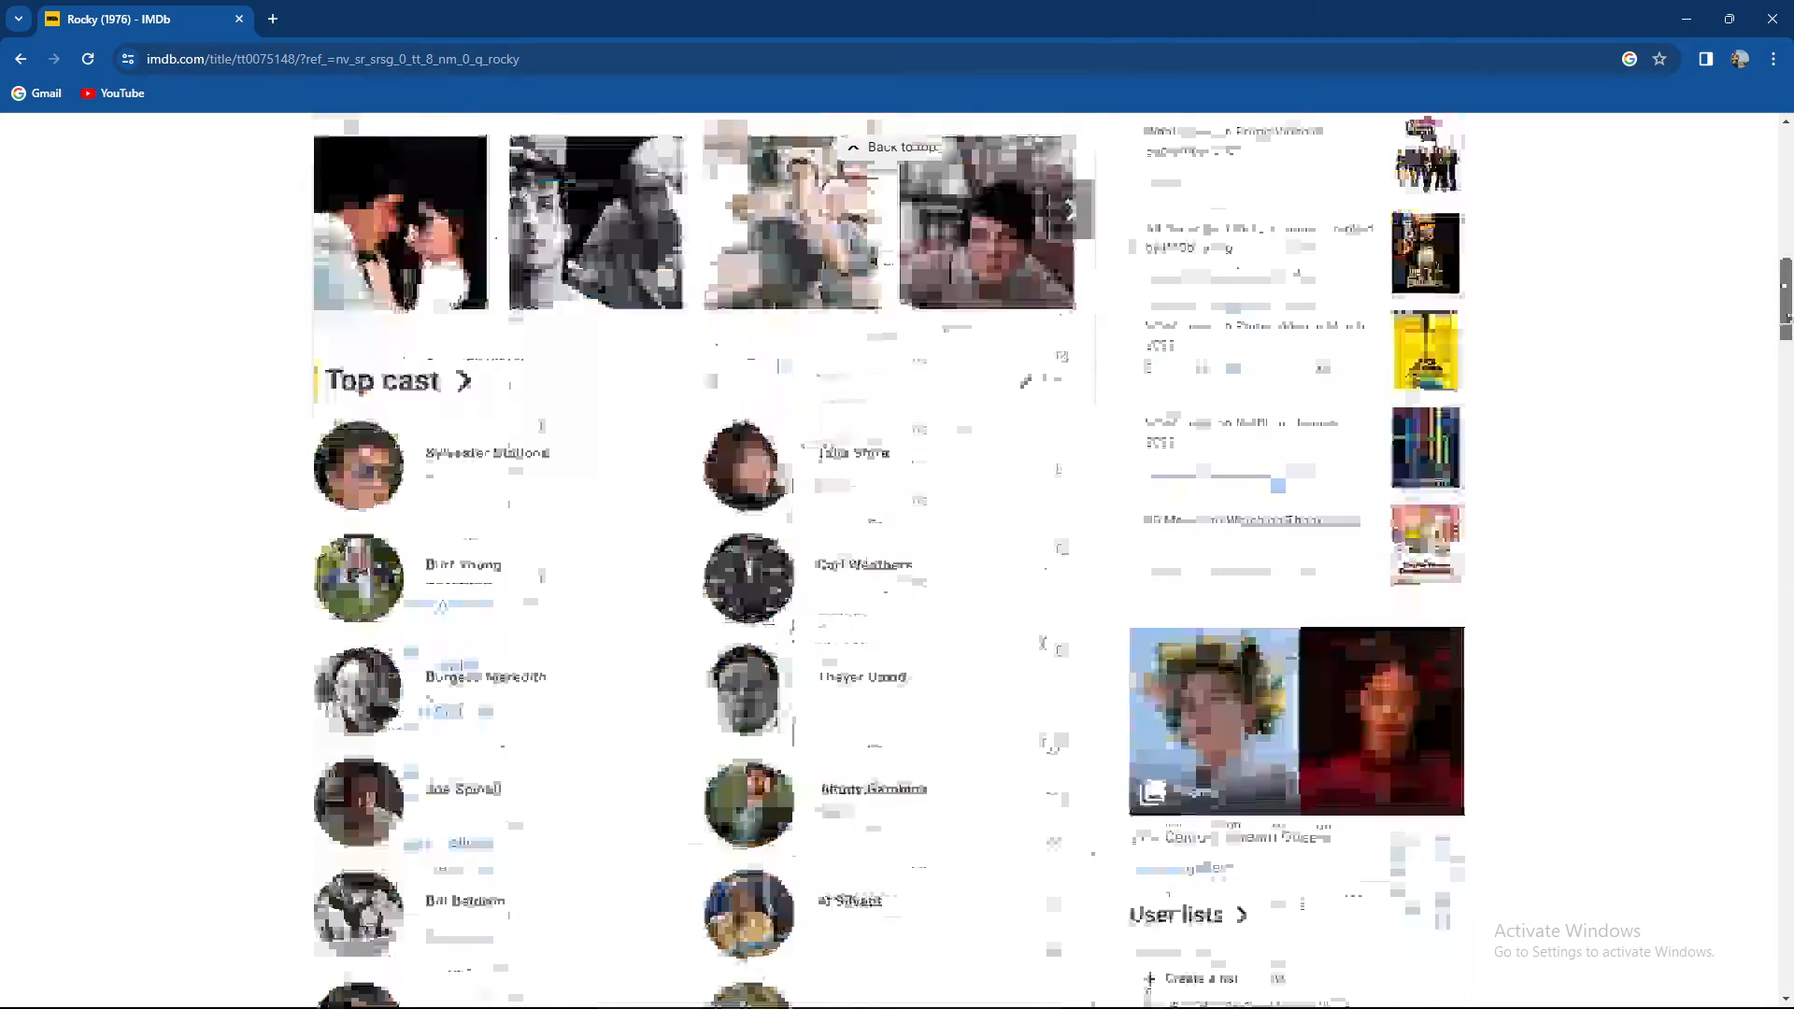